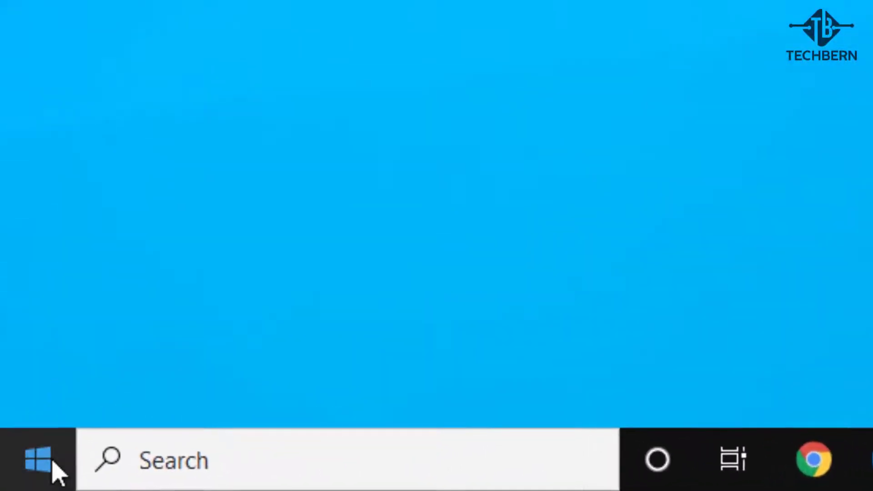
Enable the disabled WiFi adapter from Settings > Network & Internet > Change adapter options.
click(38, 460)
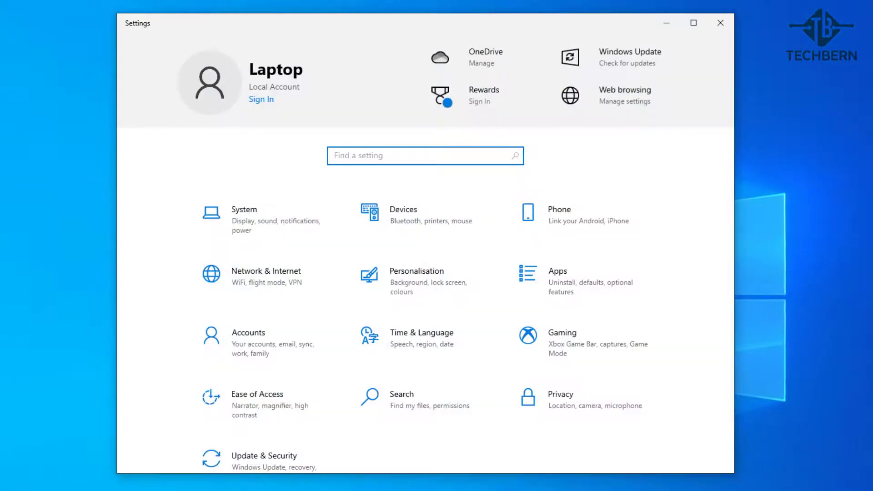
mouse_move(322, 283)
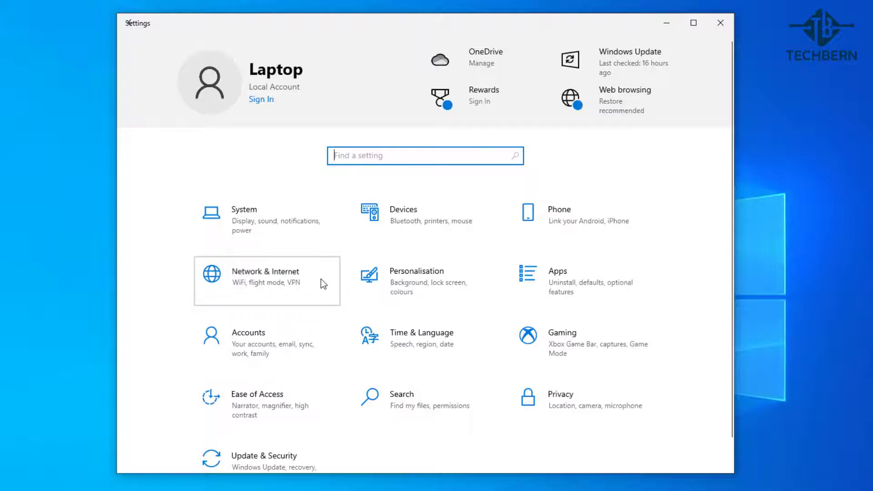
click(267, 277)
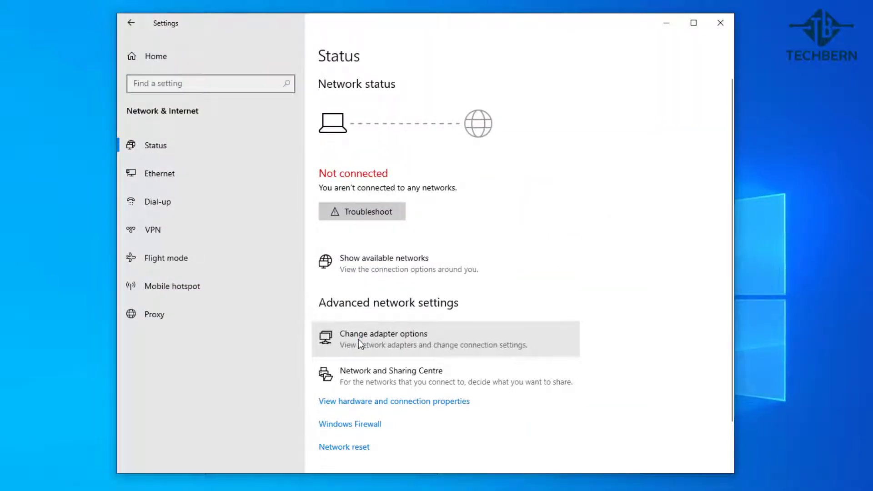
click(383, 334)
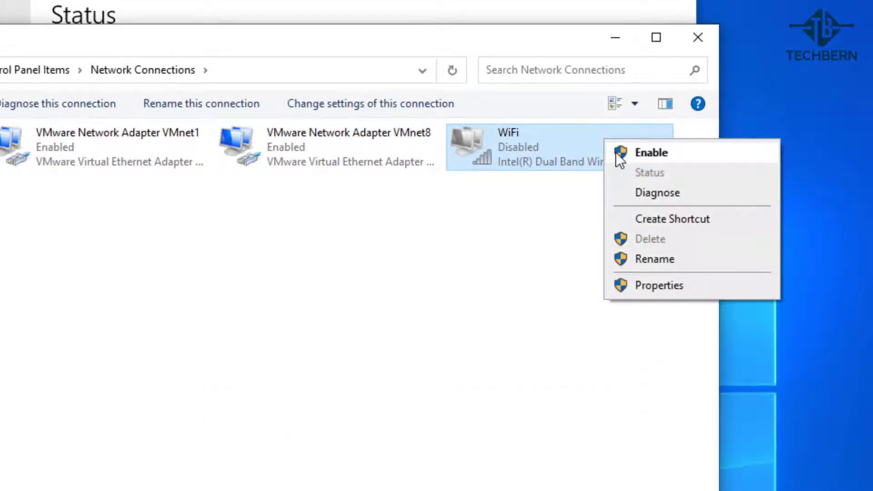
click(651, 152)
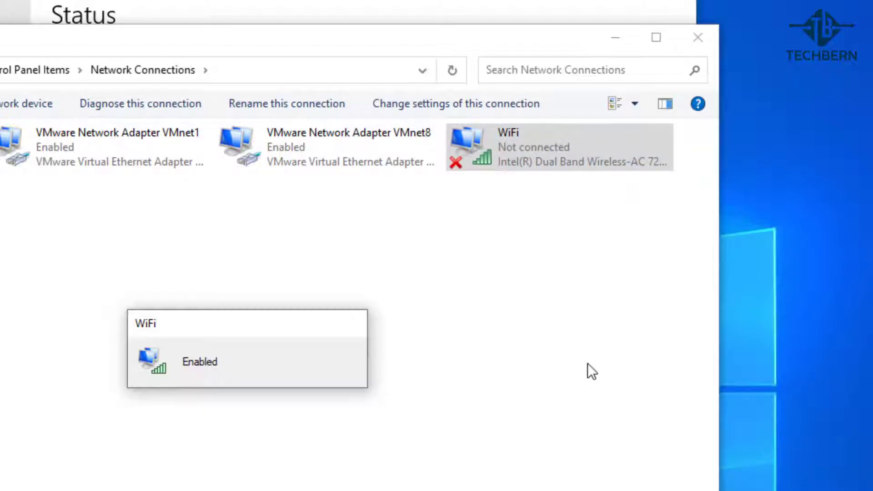
click(557, 146)
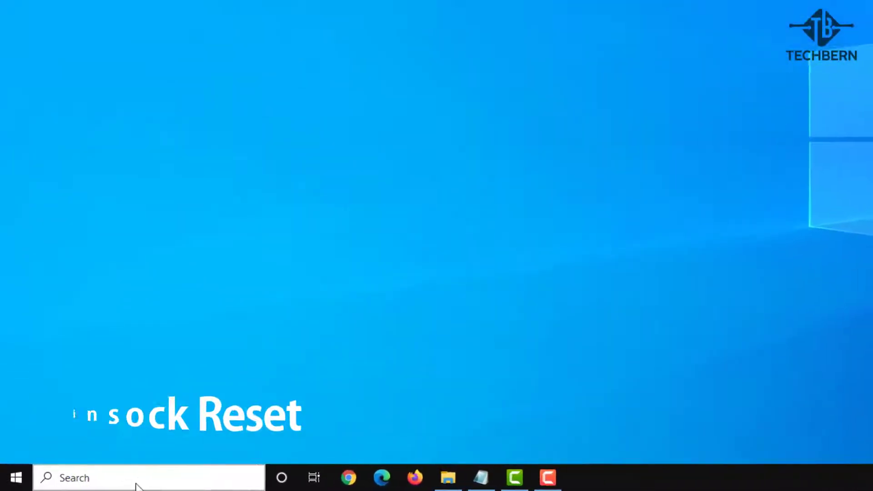
Run 'netsh winsock reset' in an administrator Command Prompt.
text(command prompt)
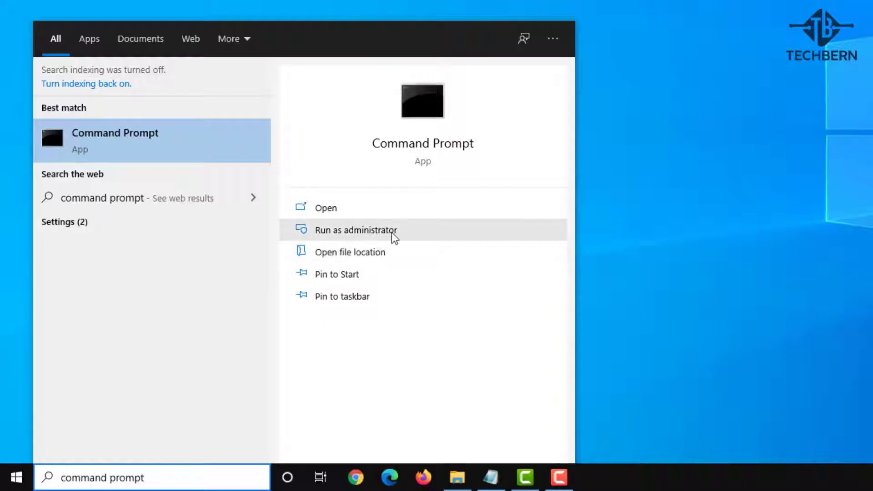
click(356, 230)
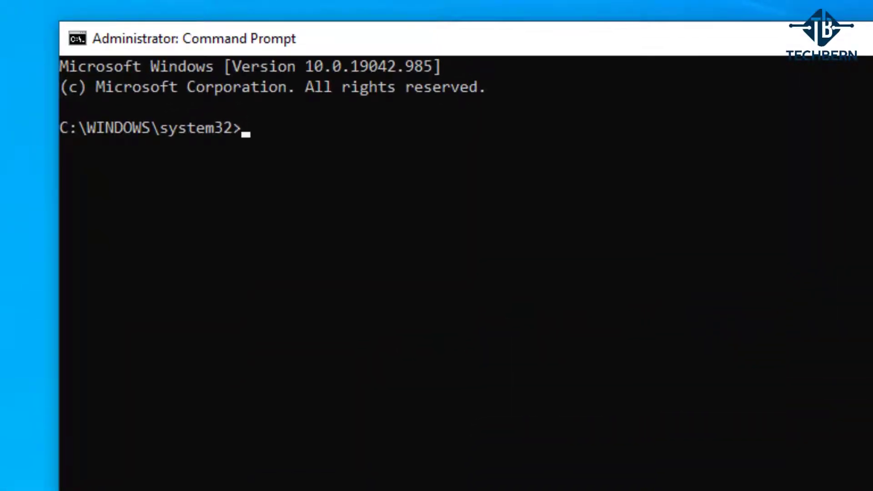
text(net)
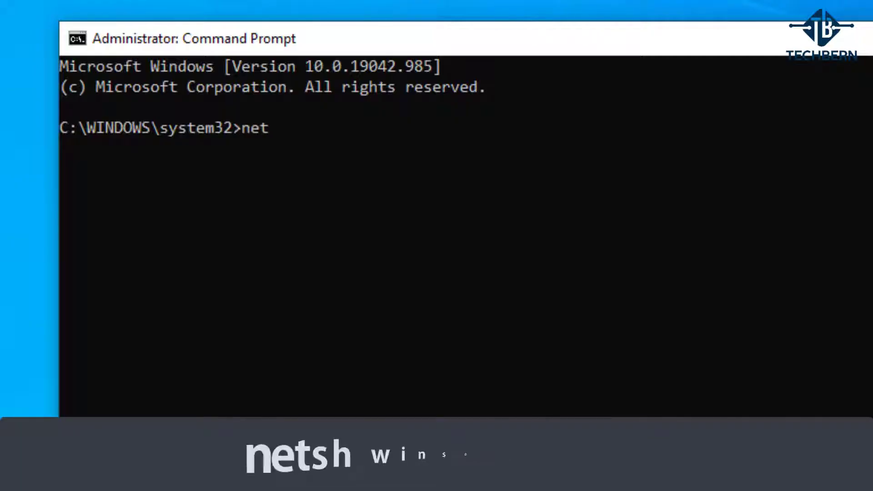
text(sh w)
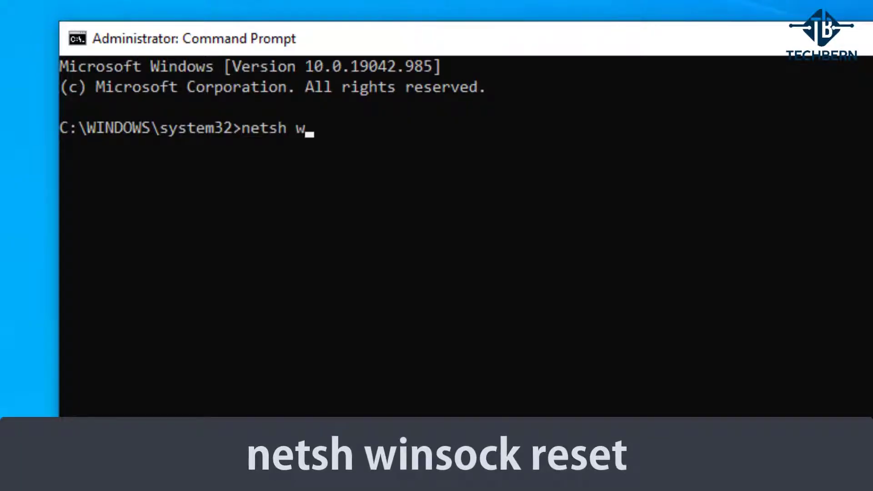
text(insock re)
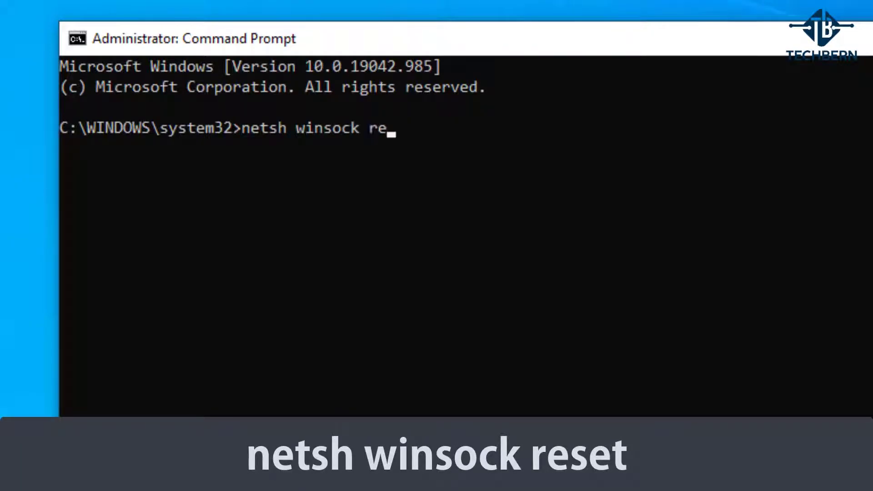
key(enter)
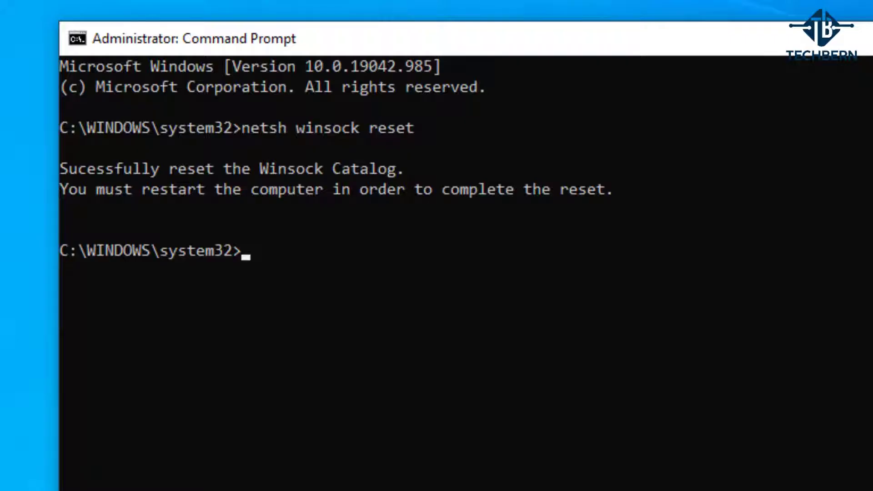
Run 'netsh int ip reset resetlog.txt' to reset the IP stack with a log file.
text(netsh int)
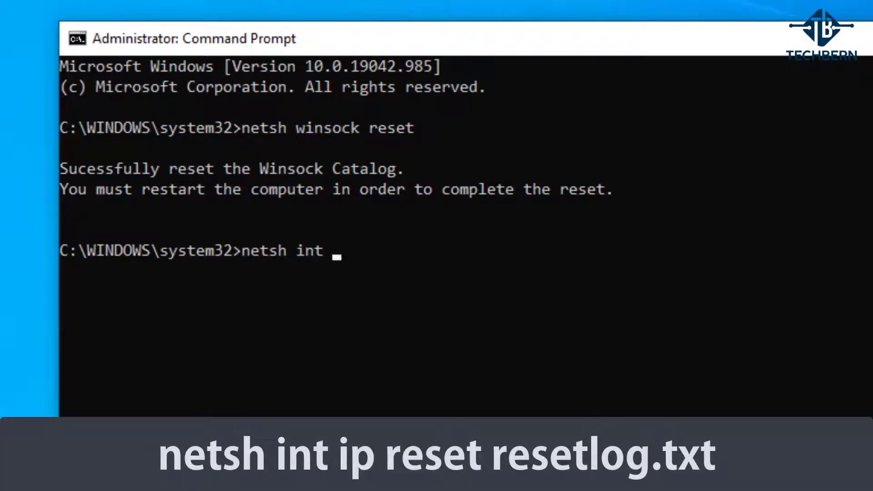
text(ip res)
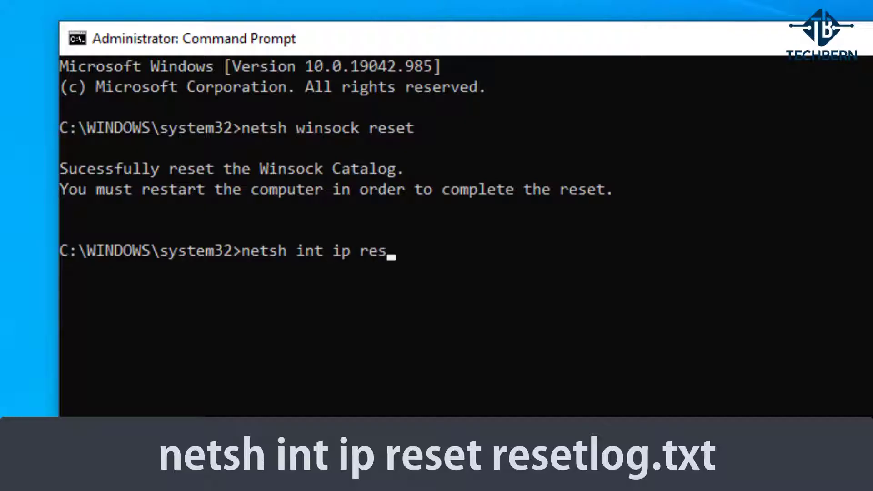
text(et)
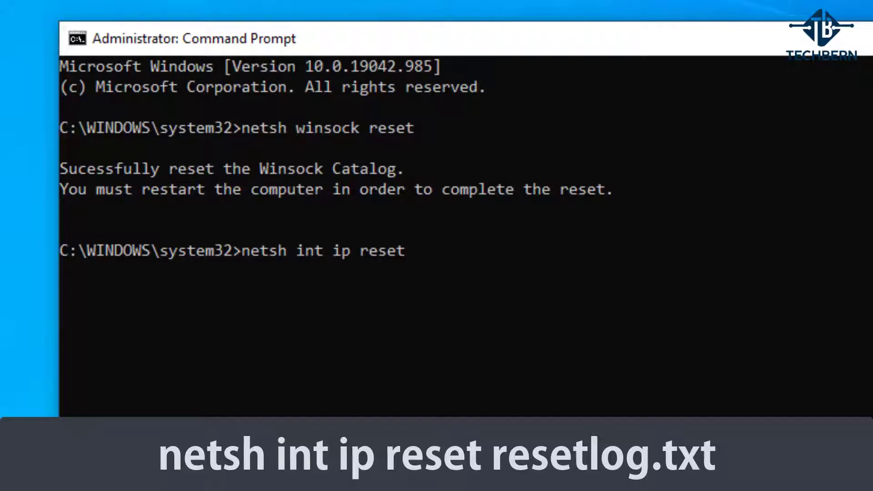
text(rese)
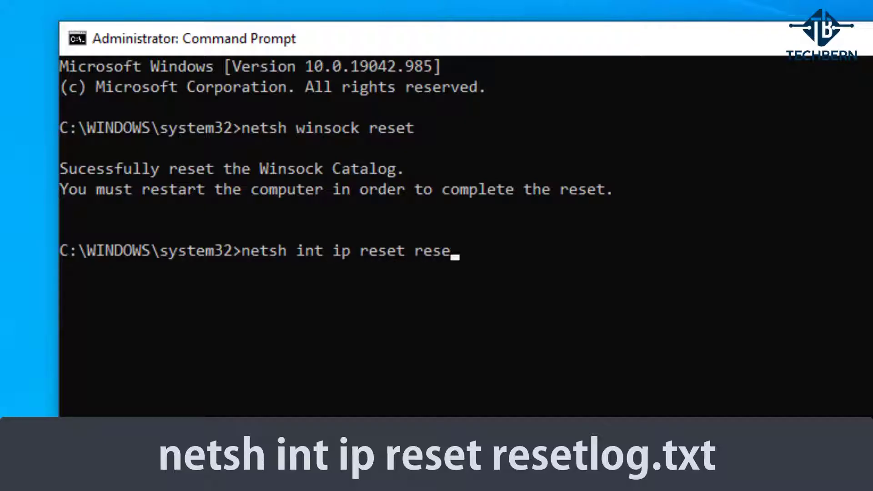
text(tlog.txt)
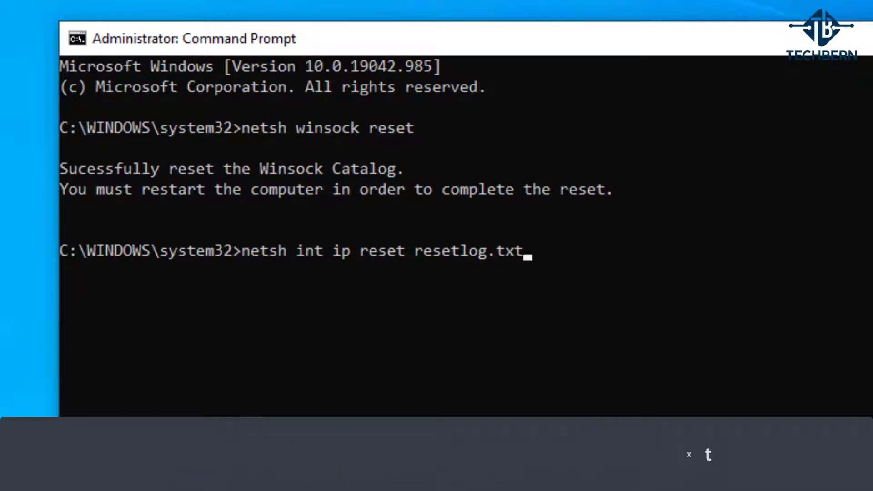
key(Enter)
text(s)
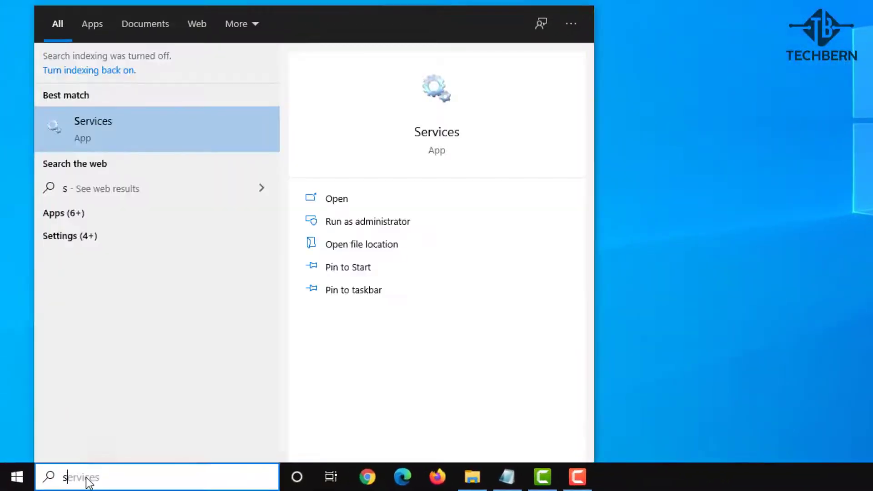
Confirm WLAN AutoConfig is running with Automatic startup in its Services properties.
text(ervices)
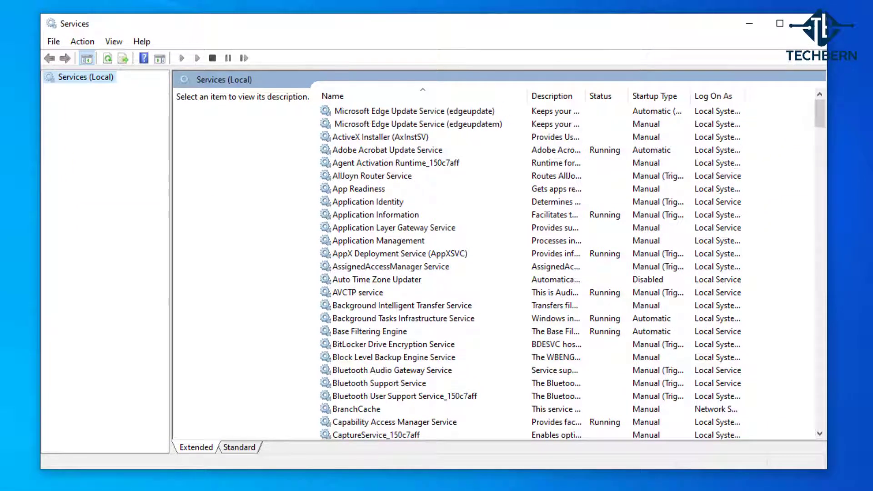
scroll(down, 3)
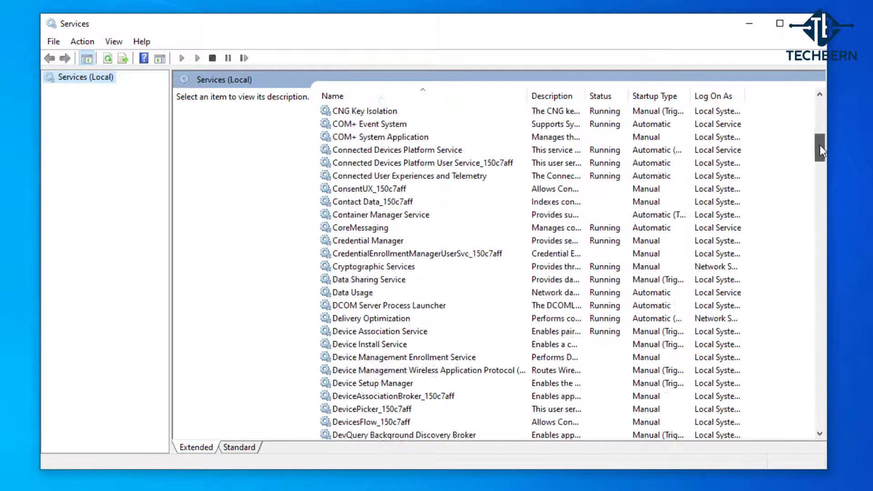
scroll(down, 3)
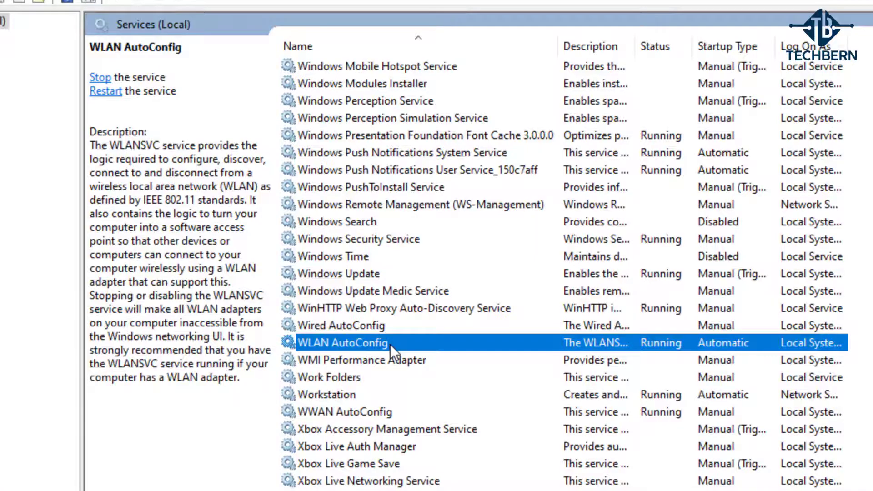
double_click(343, 343)
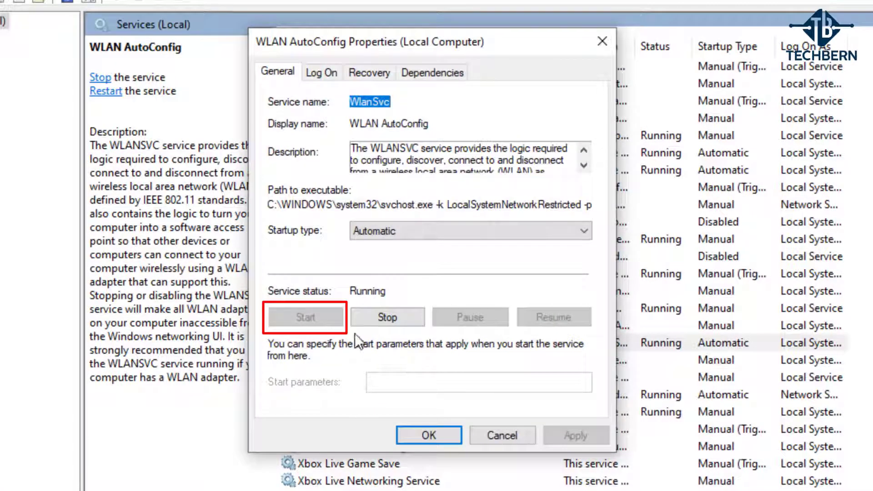
mouse_move(362, 348)
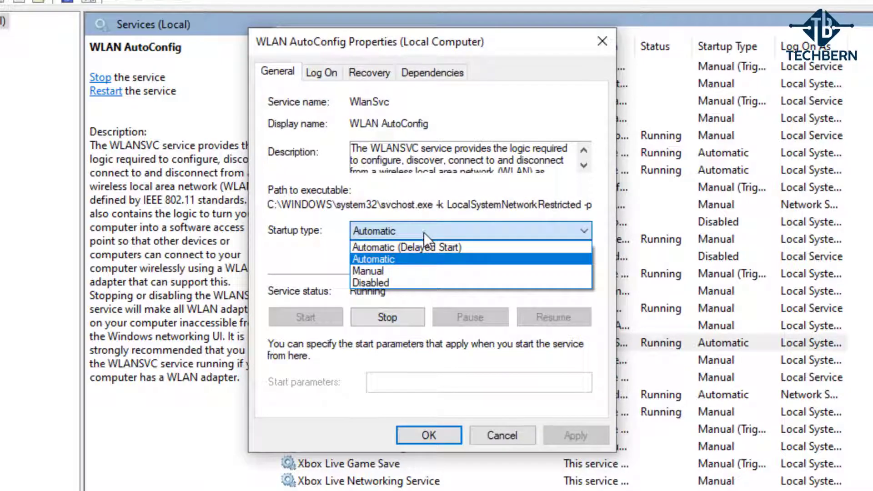
mouse_move(424, 267)
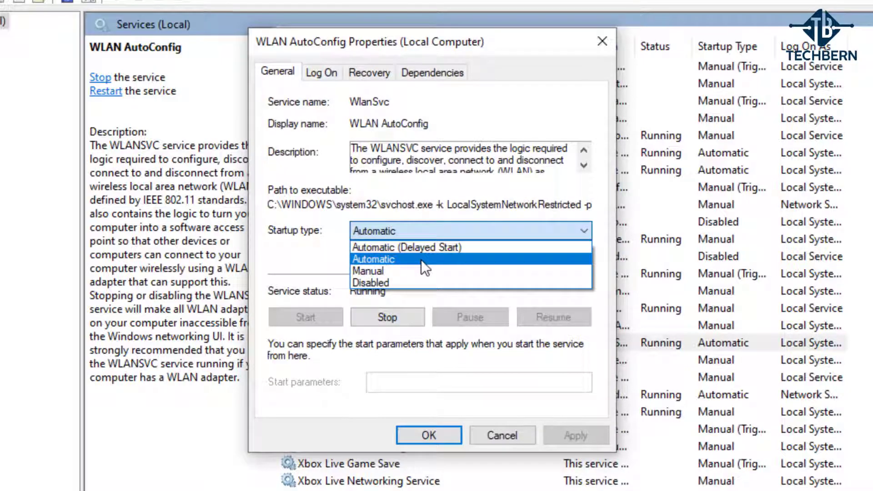
click(373, 258)
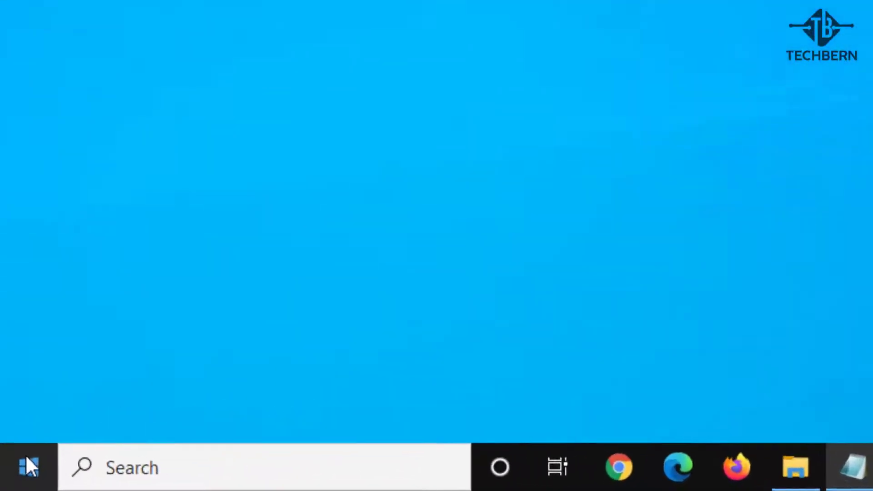
Reach the Network reset page in Settings > Network & Internet.
click(29, 467)
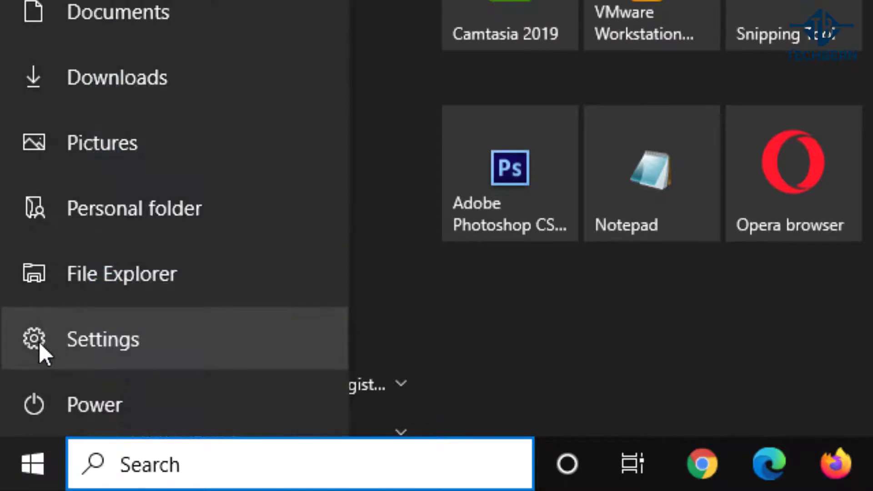
click(102, 339)
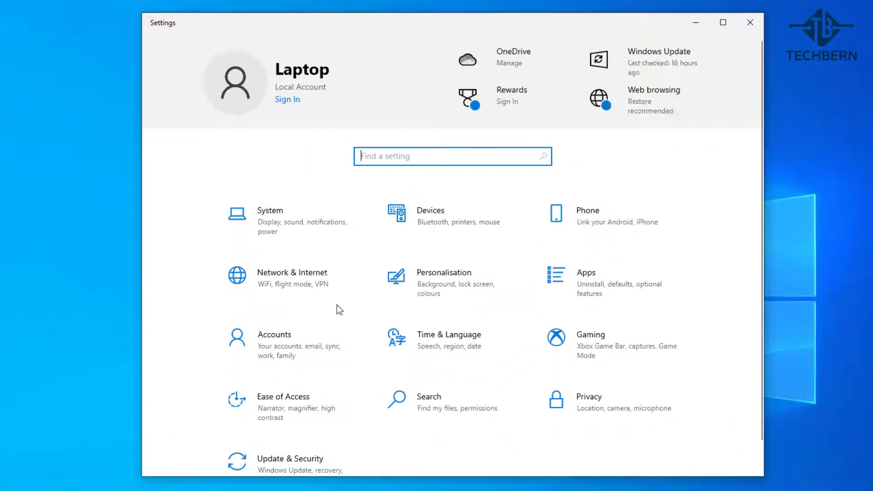
click(292, 273)
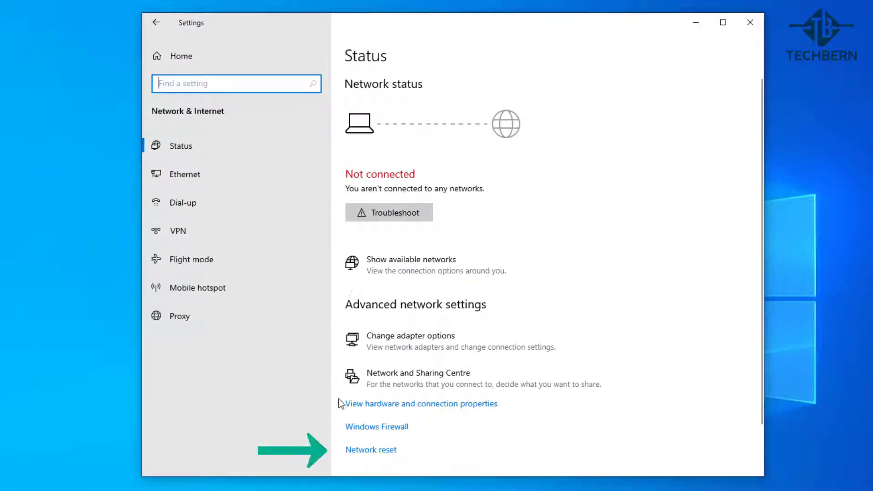
click(370, 449)
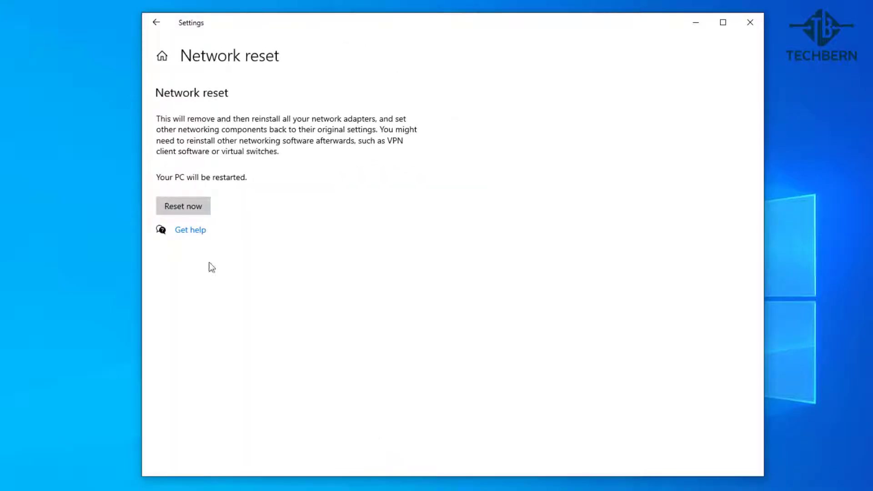
mouse_move(219, 254)
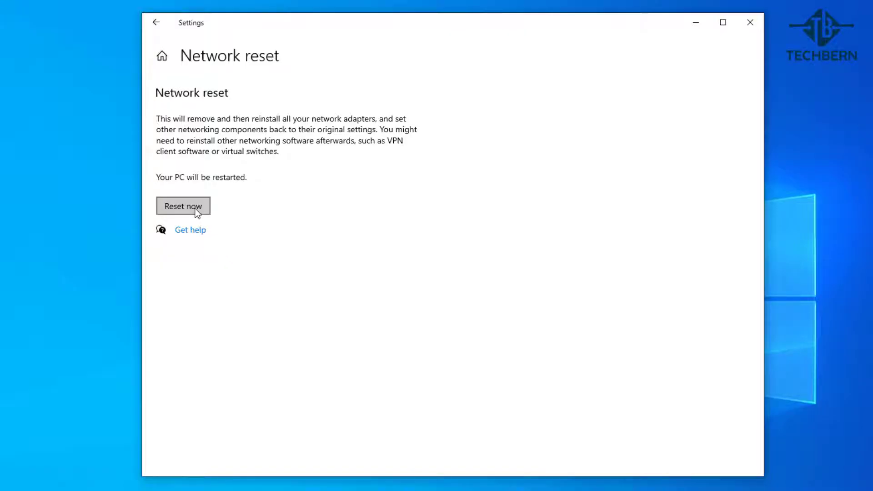
Reset all network settings with Reset now, confirm Yes, and close the shutdown notice.
click(183, 206)
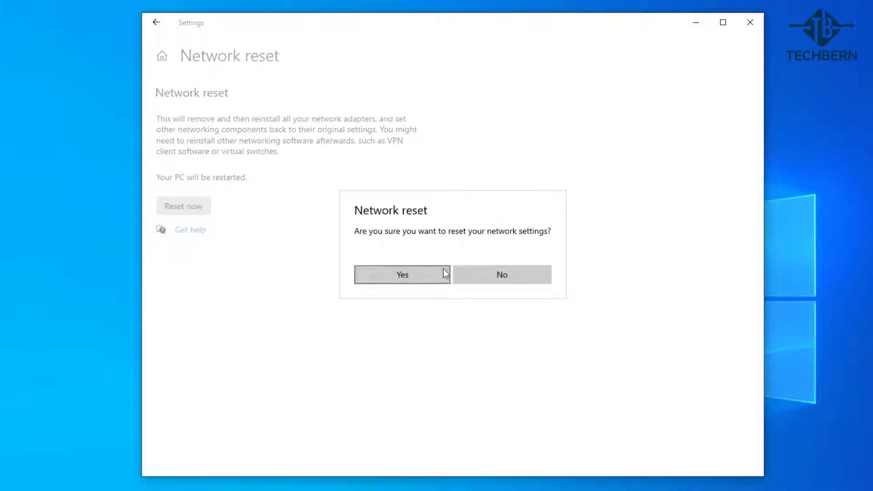
mouse_move(446, 296)
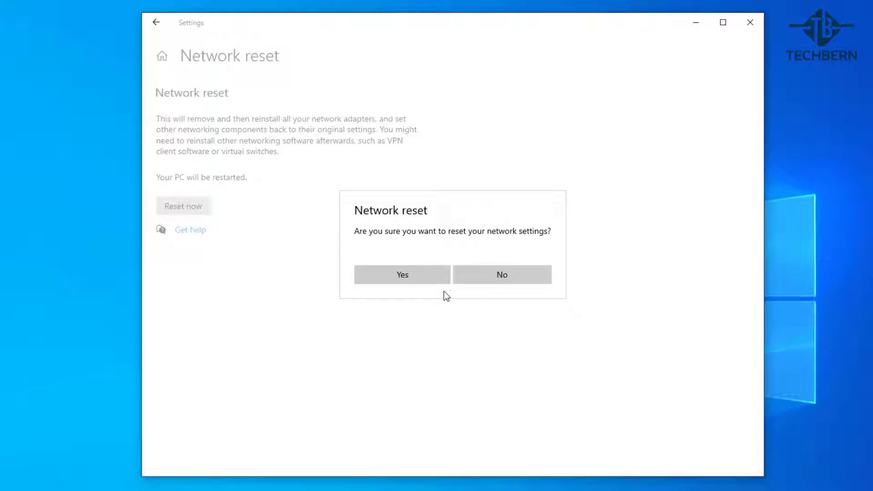
click(401, 275)
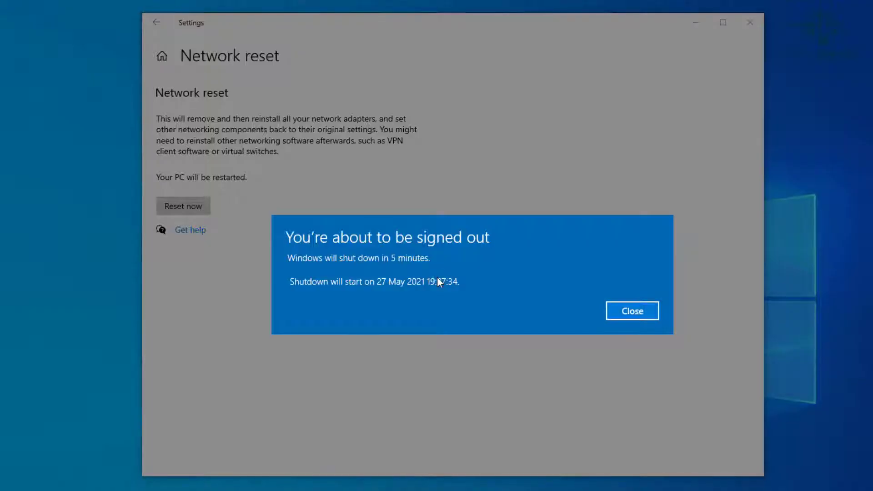
mouse_move(578, 316)
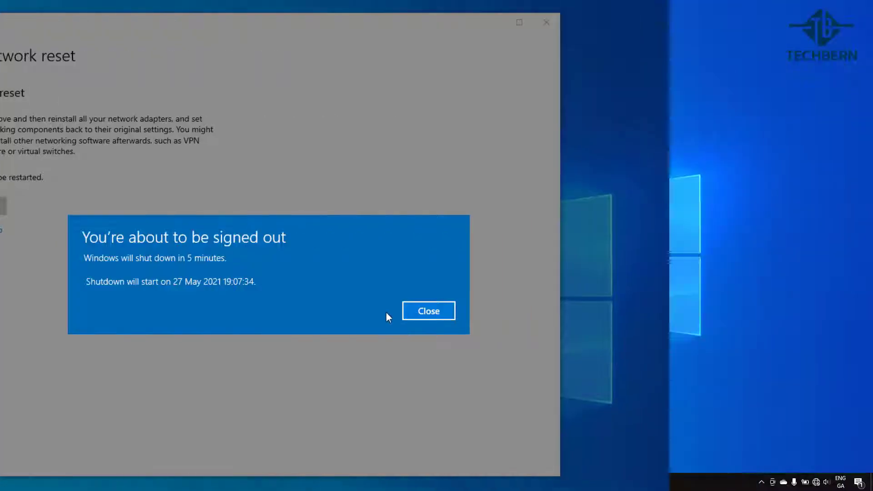
click(429, 311)
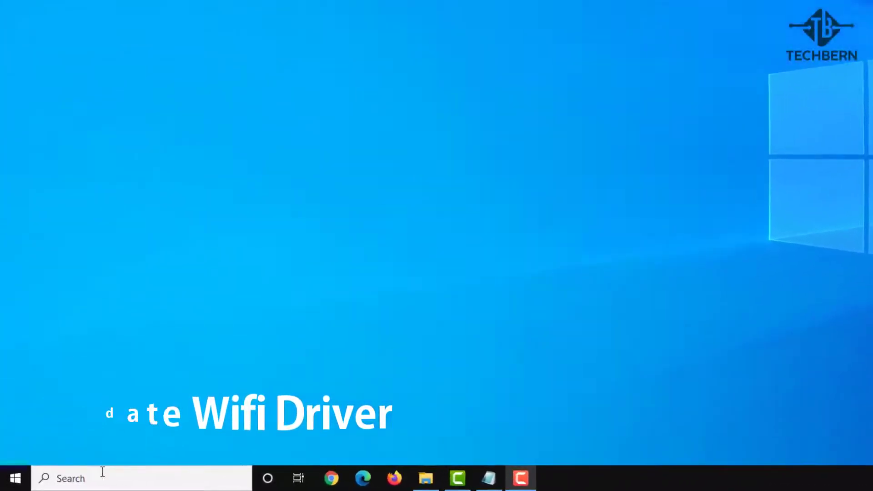
Show the Intel wireless adapter's Driver details in Device Manager under Network adapters.
text(devic)
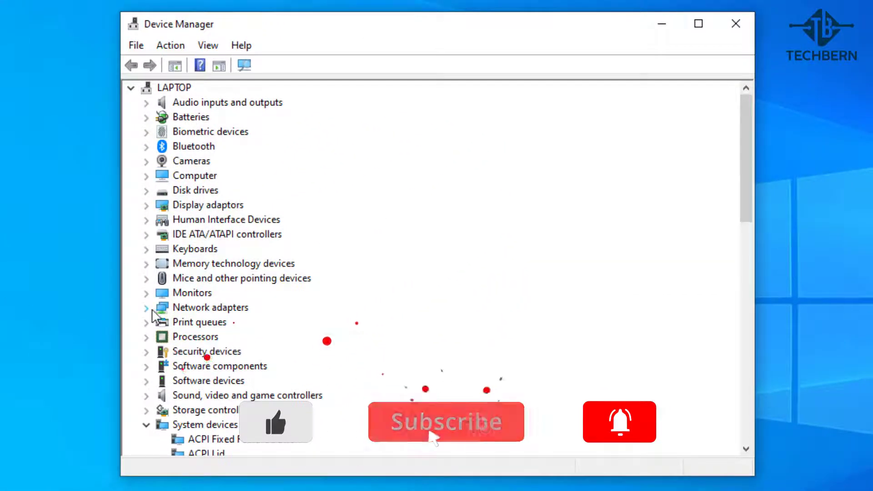
click(146, 307)
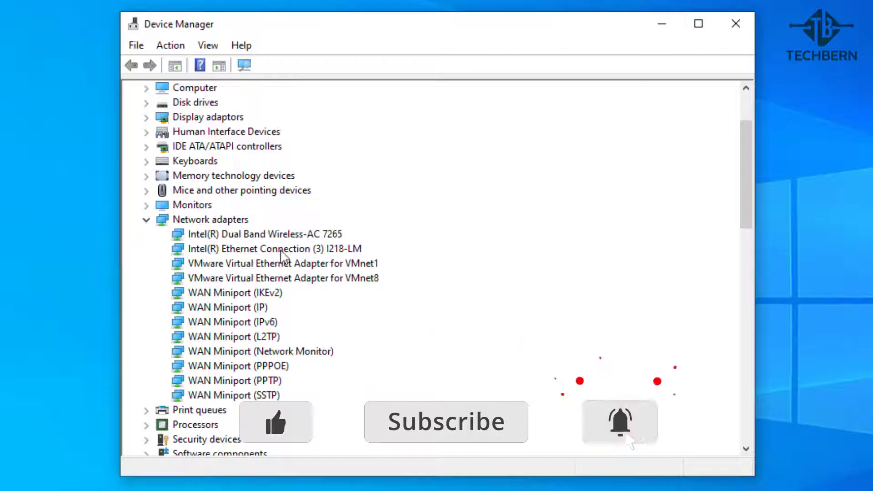
click(267, 234)
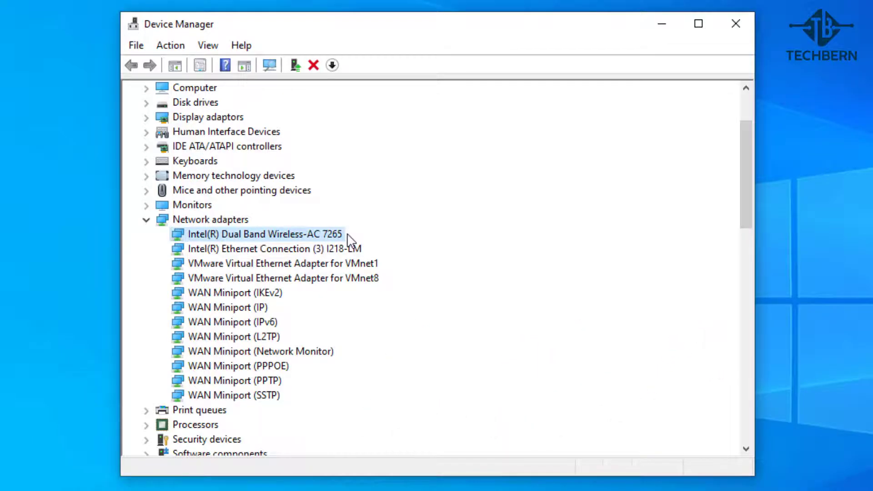
double_click(265, 233)
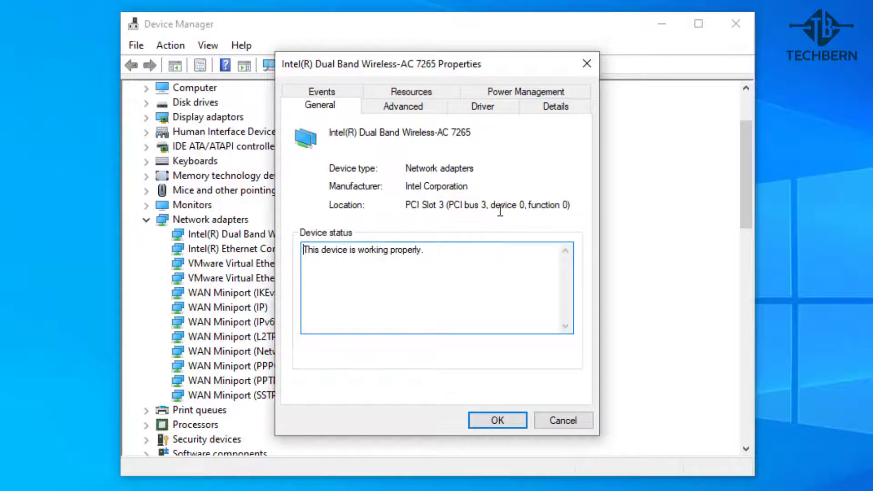
click(482, 107)
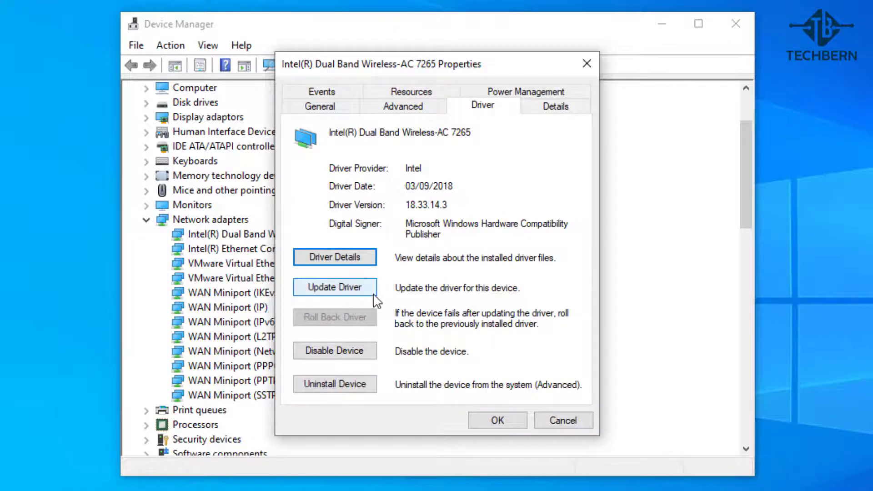
Update the driver by picking the Intel Dual Band Wireless-AC 7265 driver from the on-computer list.
click(334, 287)
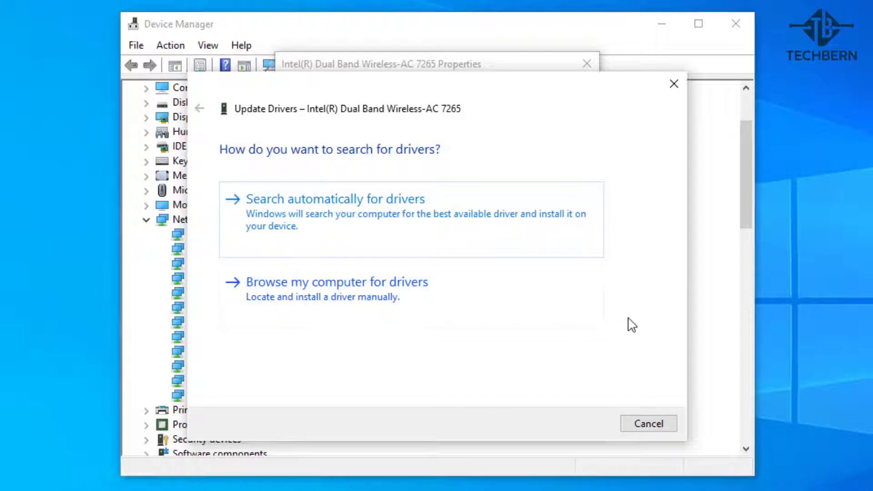
click(335, 282)
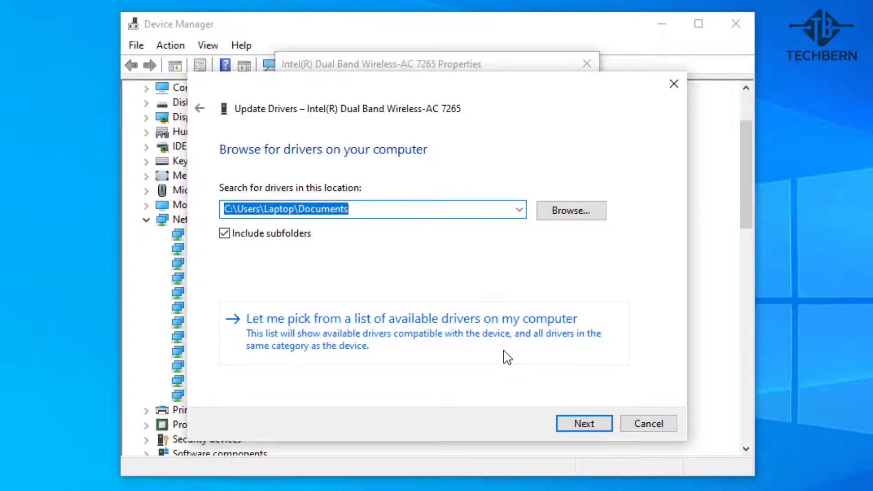
click(408, 318)
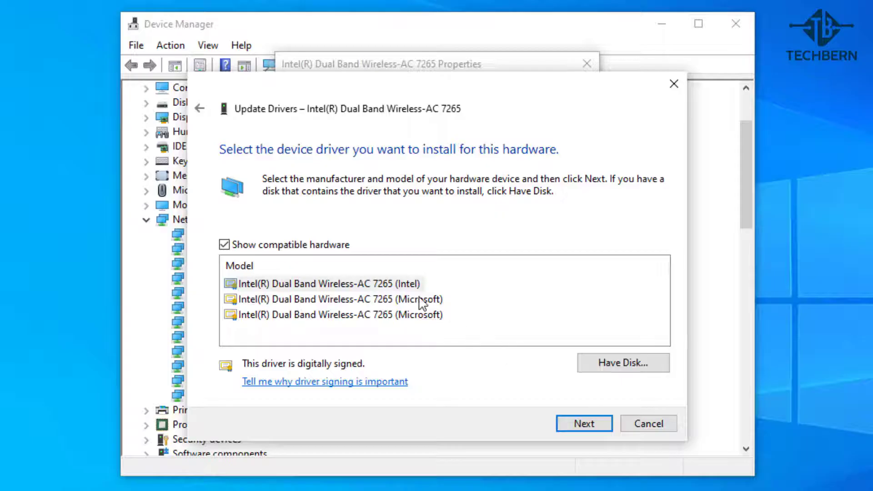
click(329, 283)
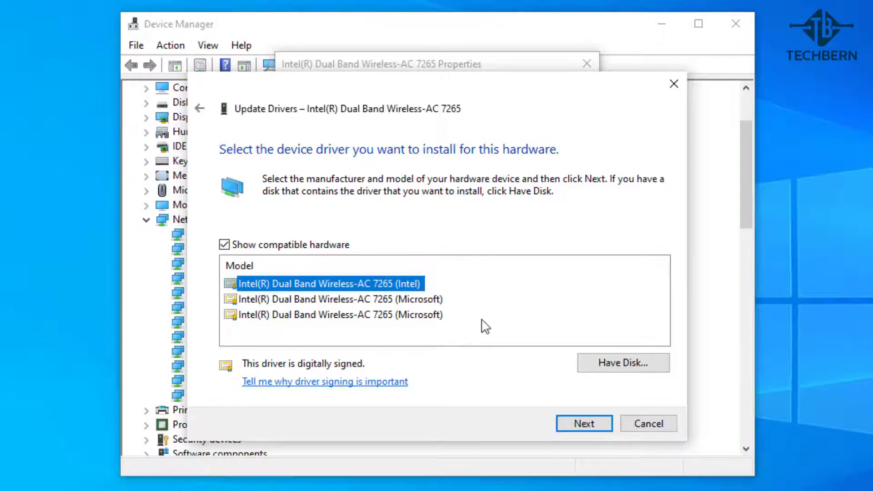
mouse_move(584, 423)
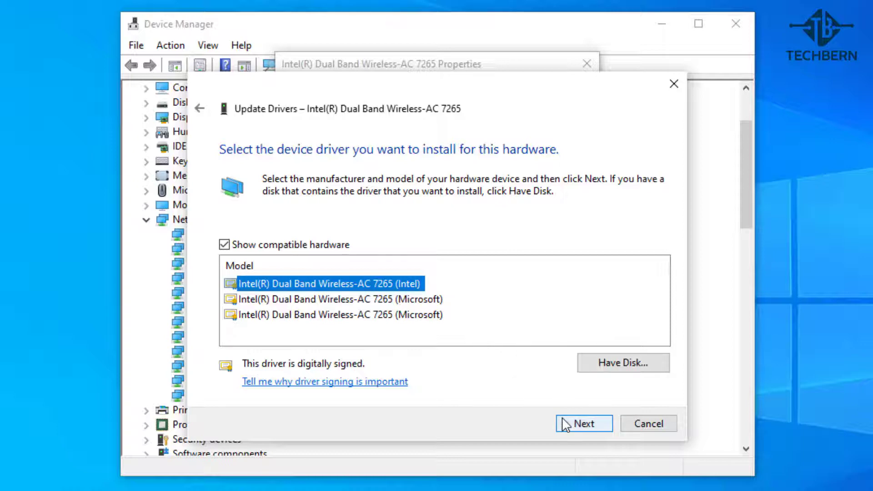
click(583, 423)
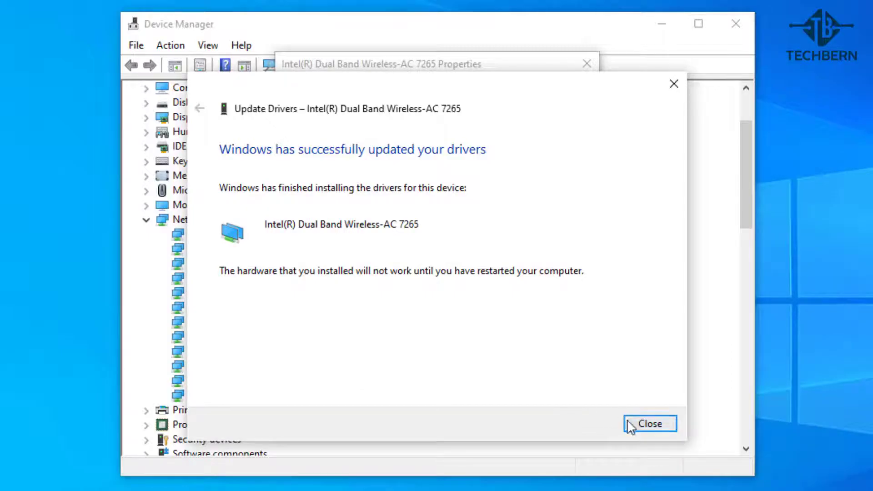
click(649, 424)
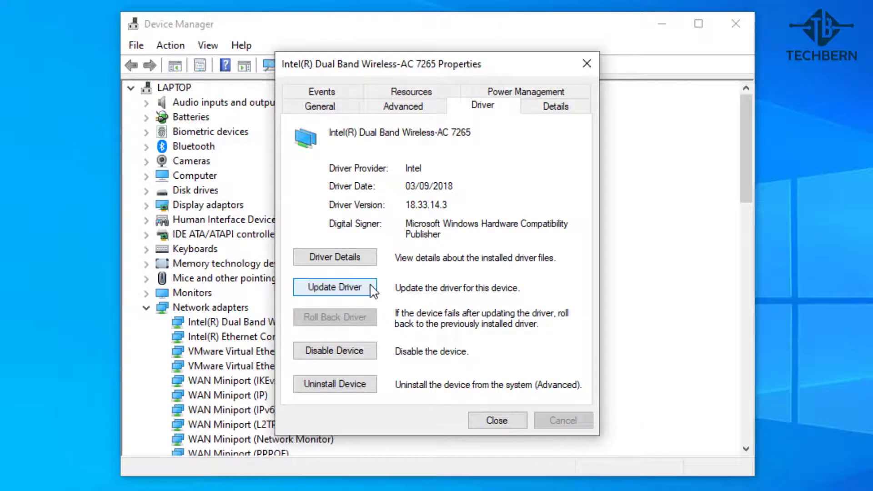
Search automatically for a newer adapter driver, then check Windows Update for updated drivers.
click(334, 287)
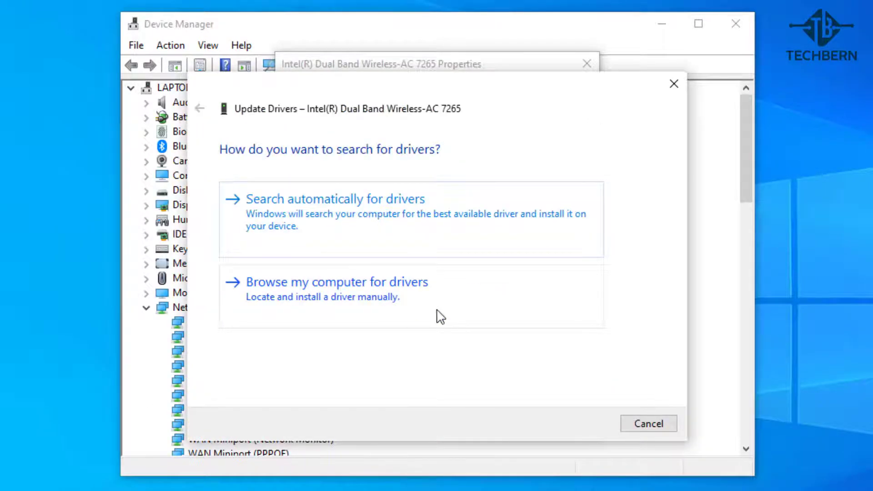
click(335, 199)
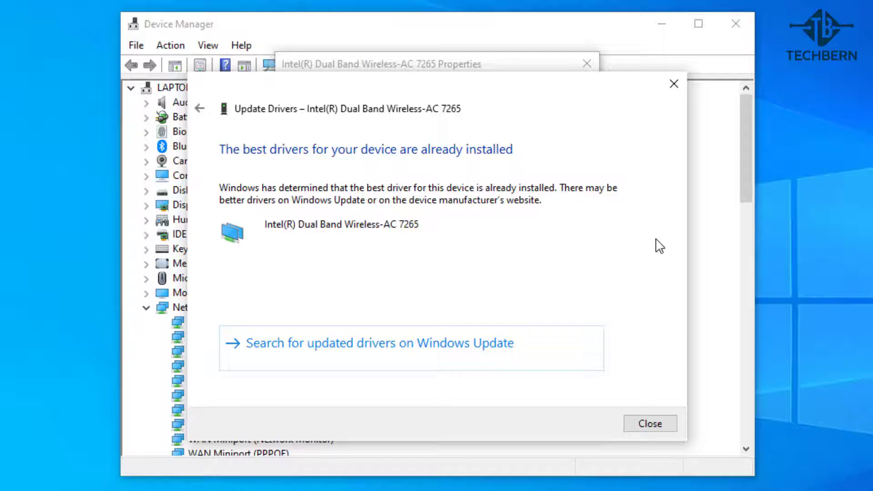
mouse_move(630, 277)
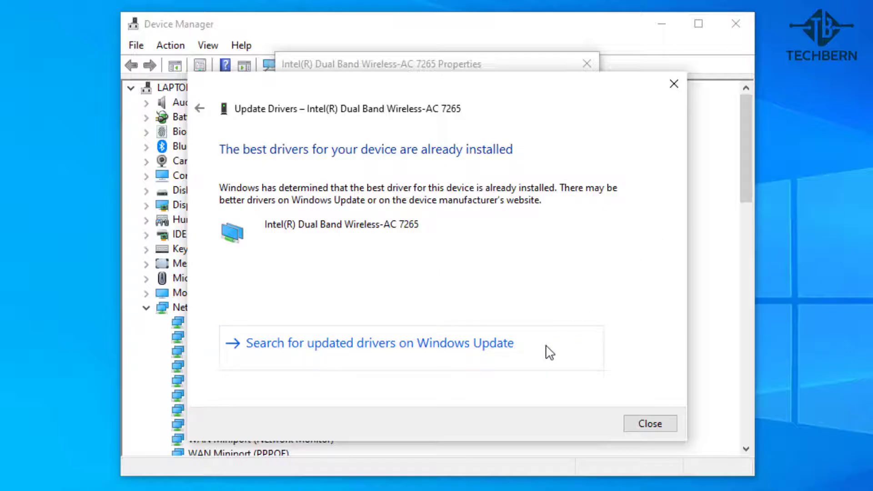
click(370, 343)
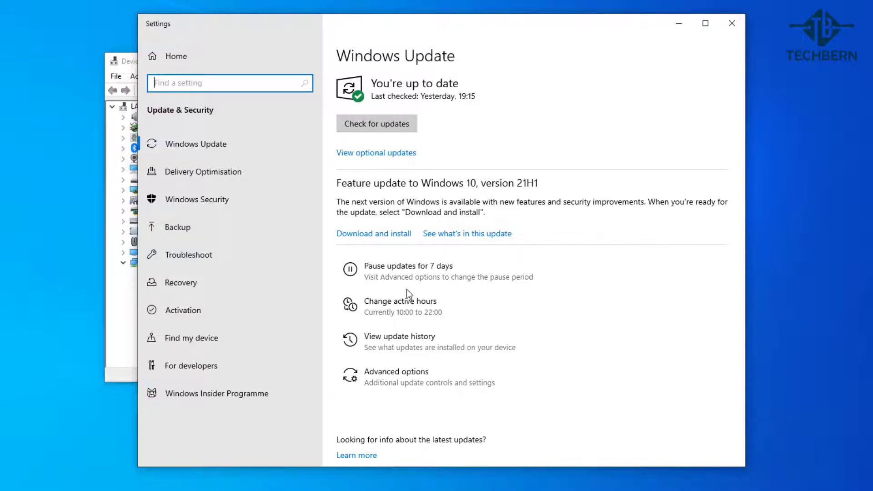
mouse_move(528, 347)
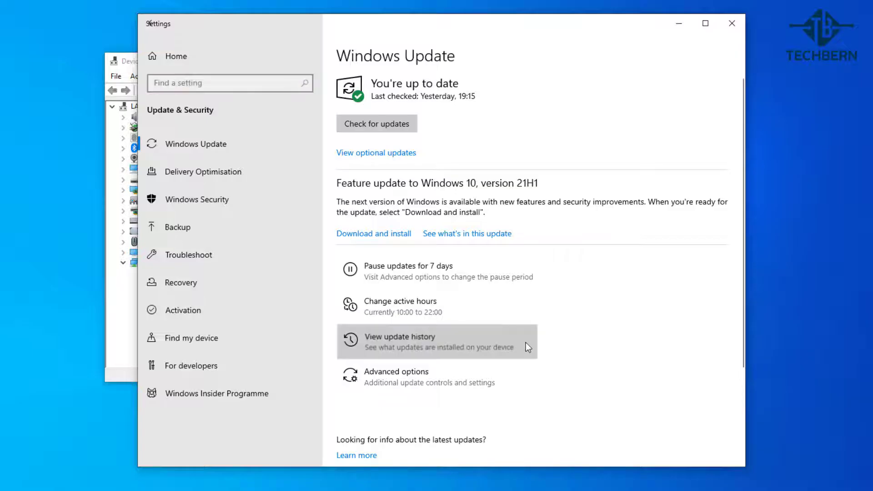
View the update history and go to the Uninstall updates list.
click(400, 336)
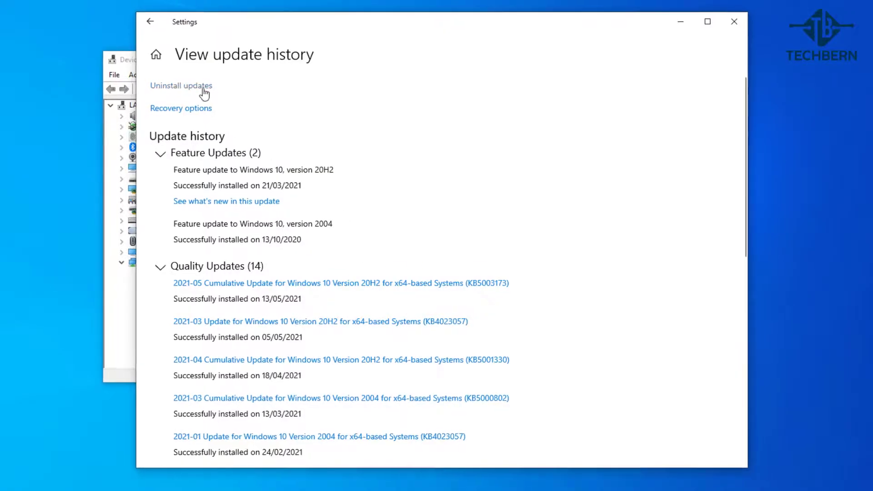
click(181, 86)
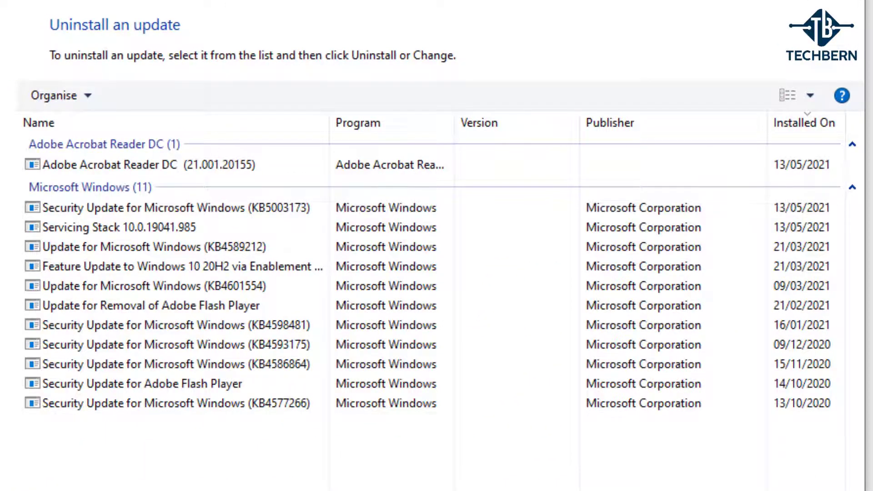
mouse_move(21, 18)
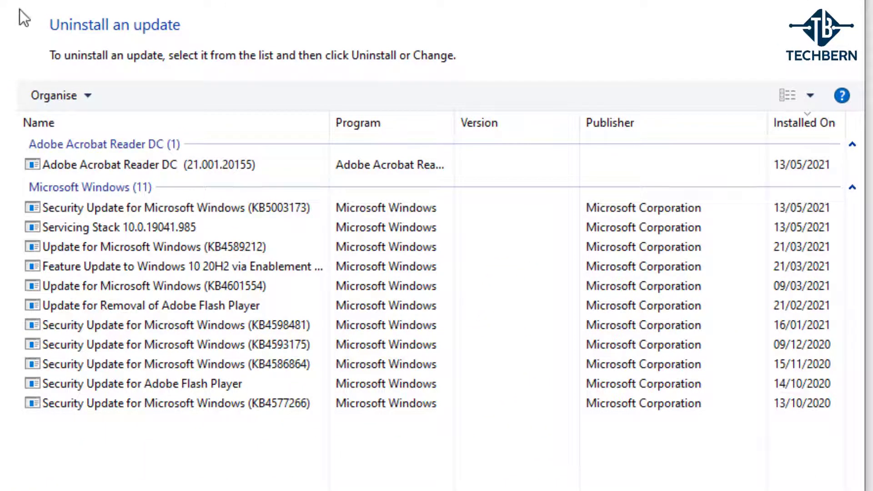
click(156, 247)
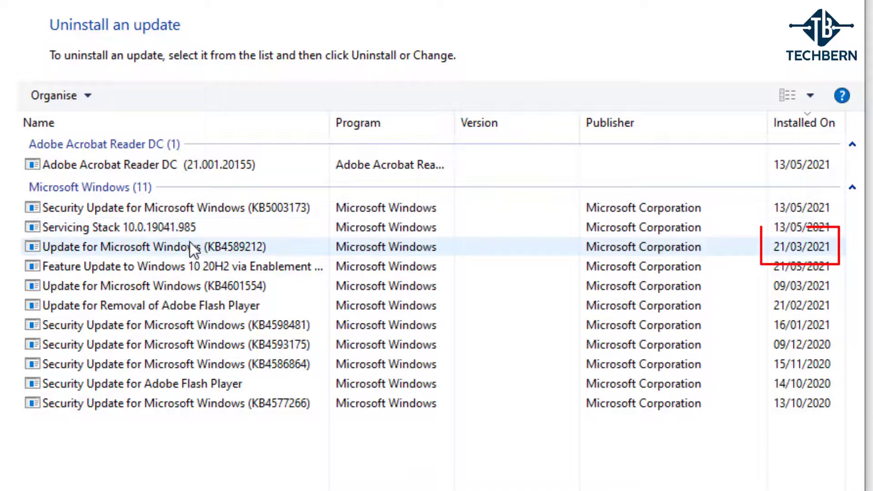
click(167, 246)
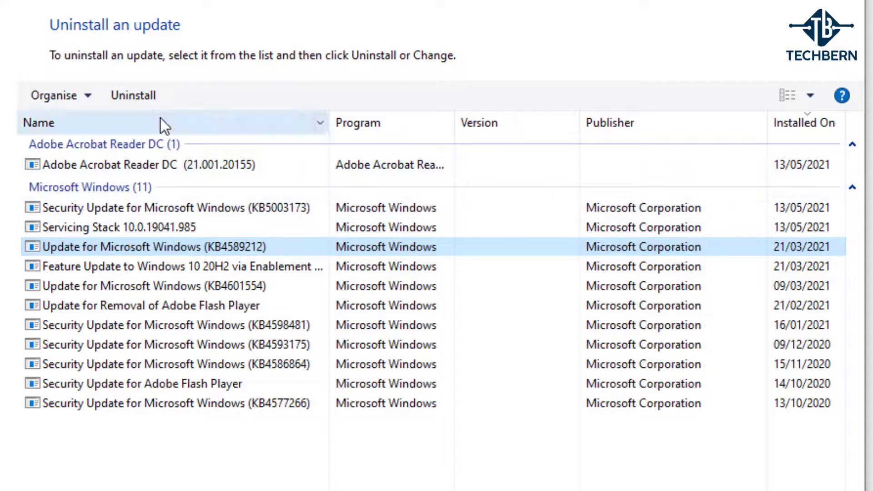
mouse_move(134, 96)
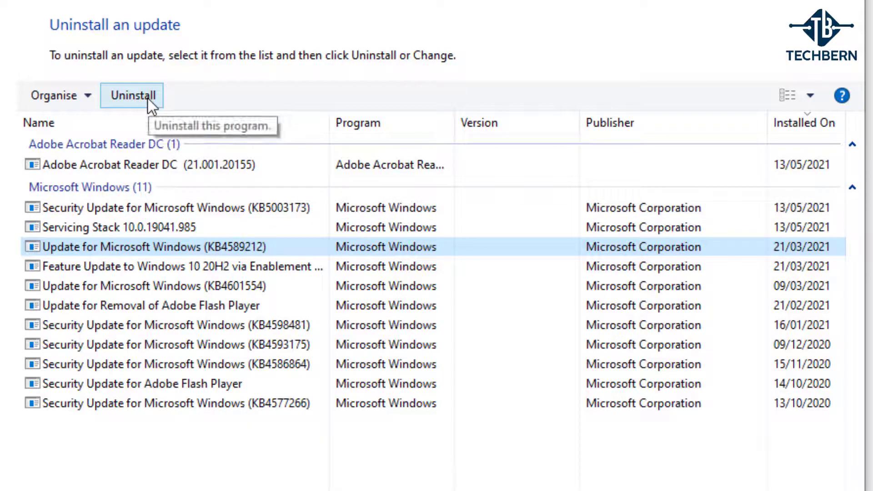
click(132, 95)
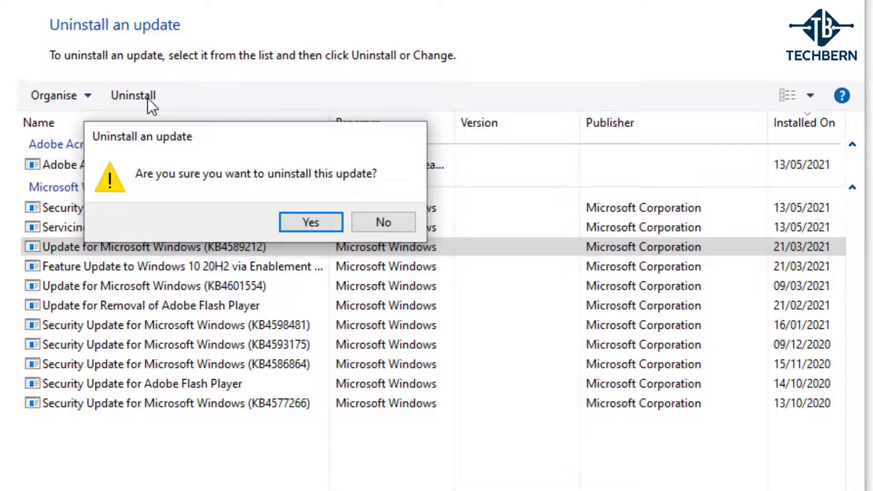
mouse_move(383, 222)
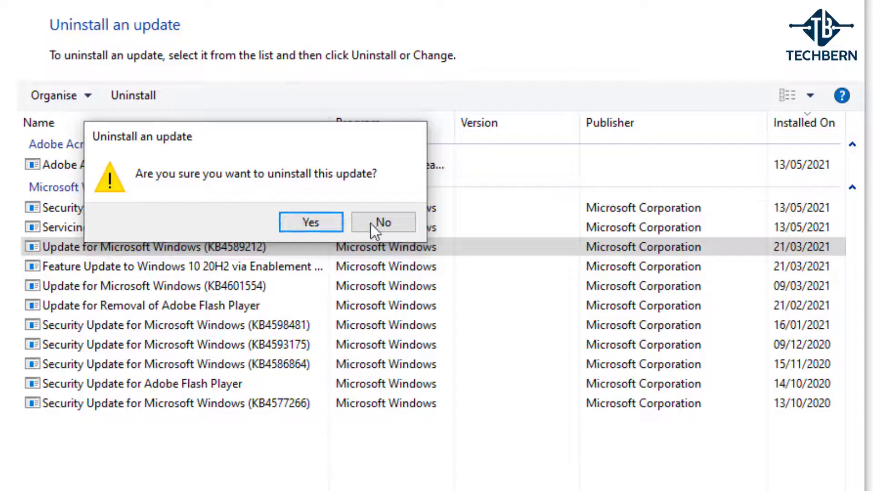
click(382, 222)
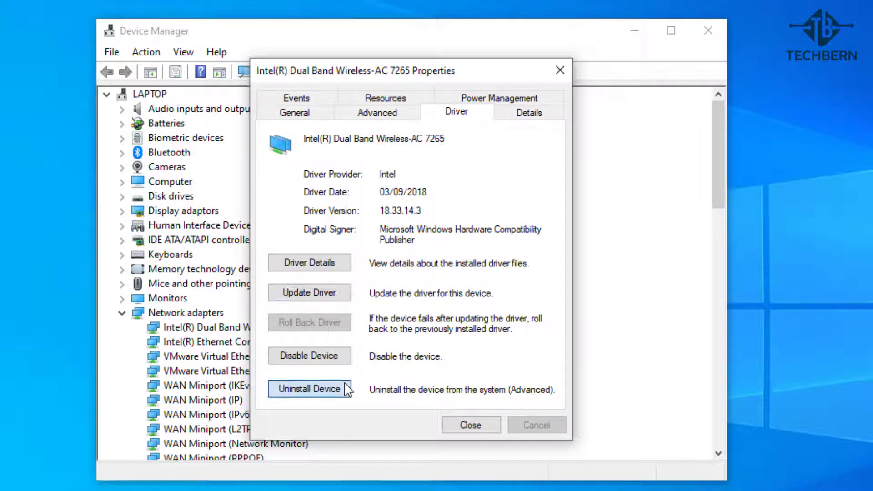
Start Uninstall Device for the Intel adapter, dismiss the warning, and close Device Manager.
click(309, 389)
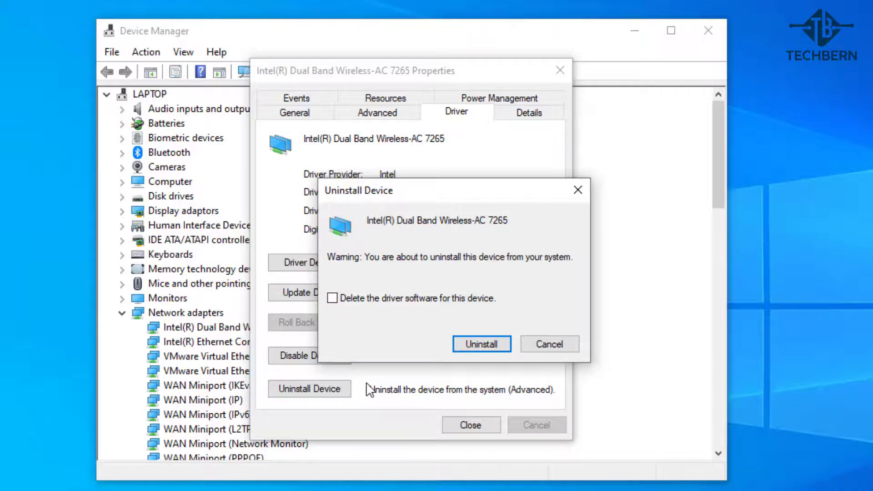
mouse_move(434, 373)
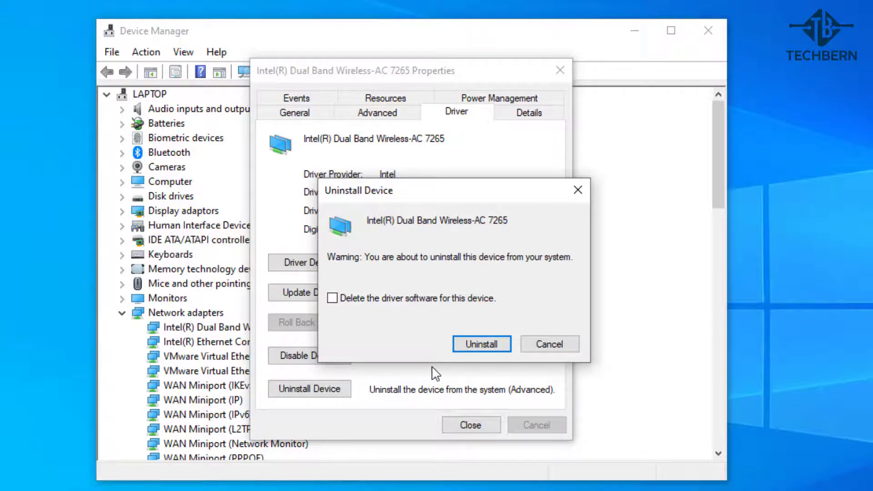
click(549, 344)
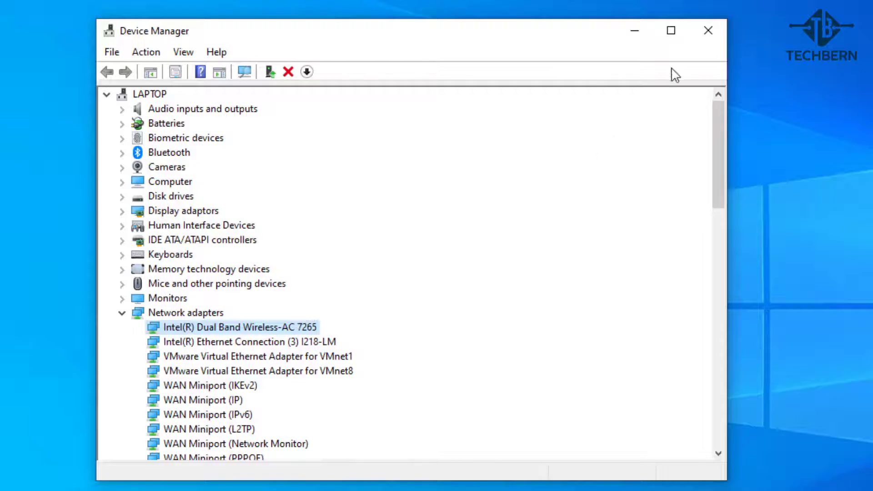
click(708, 31)
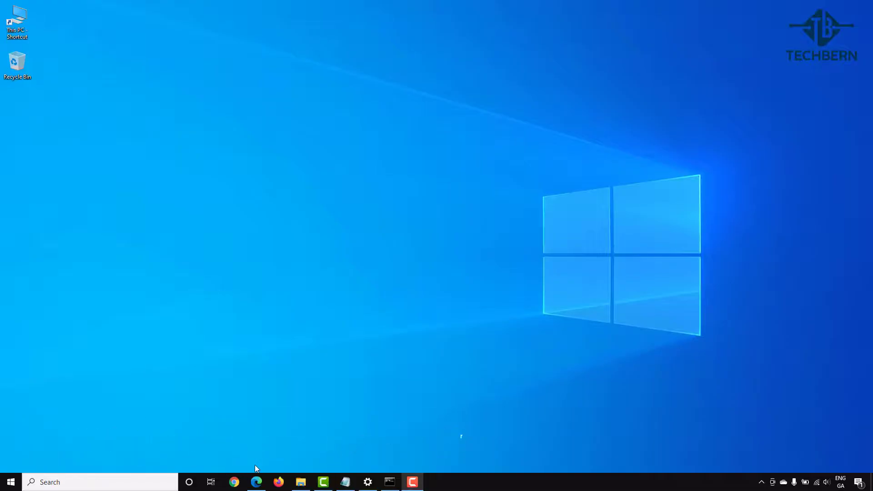
From the 'acer drivers' Google results, go to Acer's Drivers and Manuals support page.
click(234, 482)
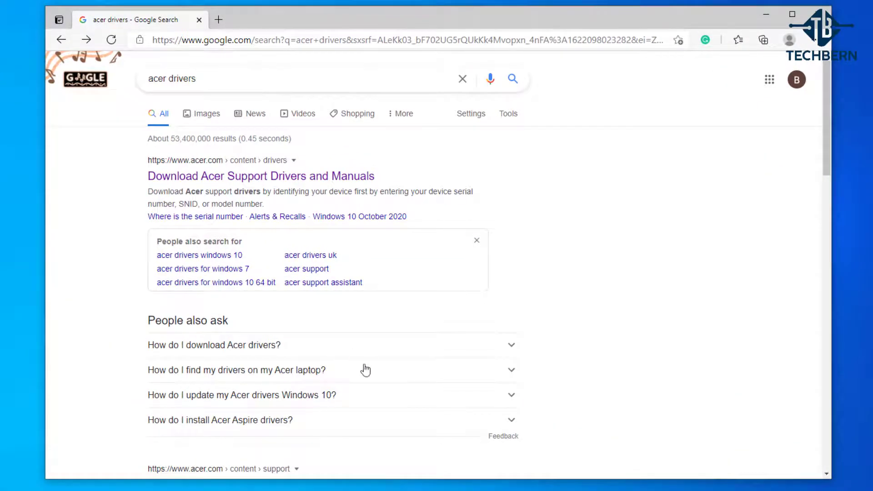
mouse_move(361, 181)
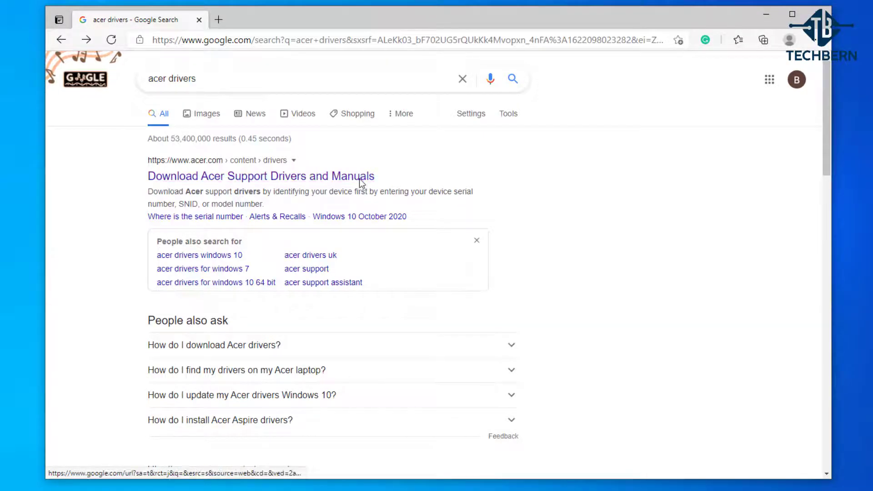
click(261, 176)
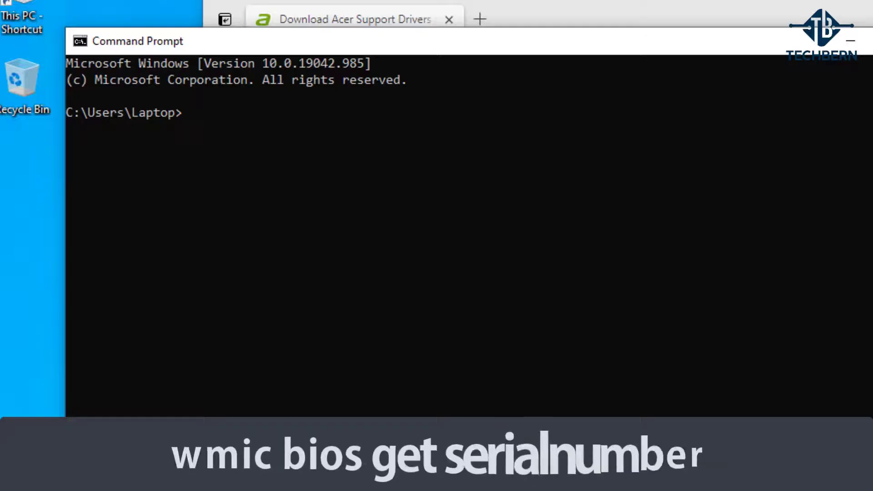
Run 'wmic bios get serialnumber' and switch back to the Acer drivers page.
text(wmic b)
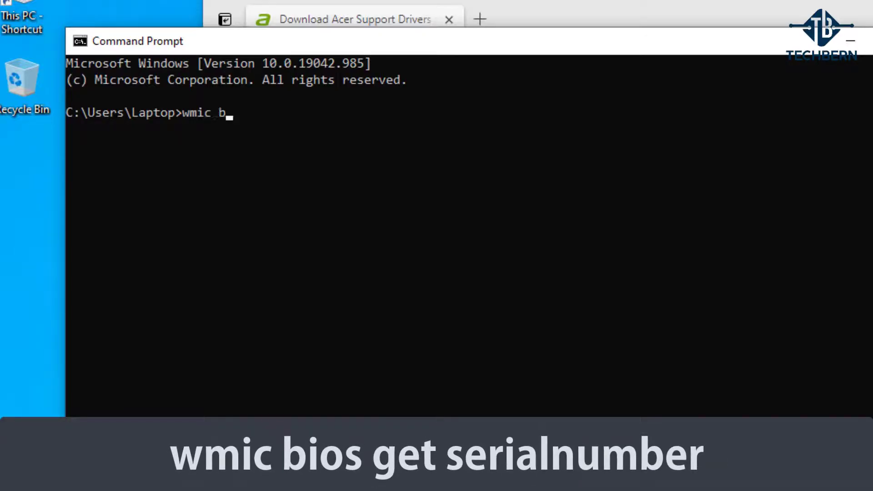
text(ios get seria)
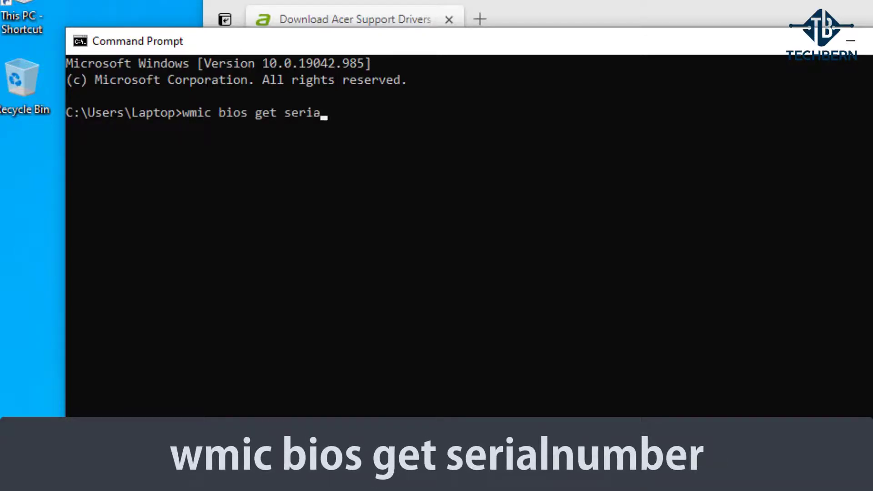
key(Enter)
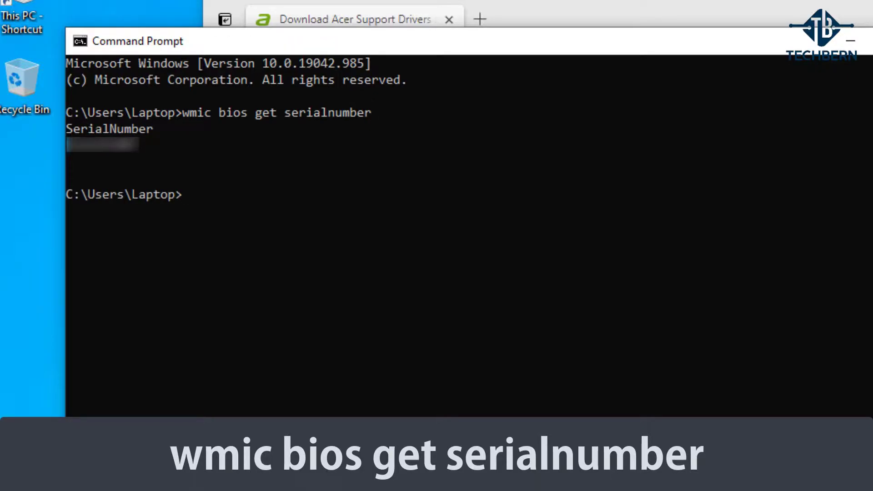
click(355, 19)
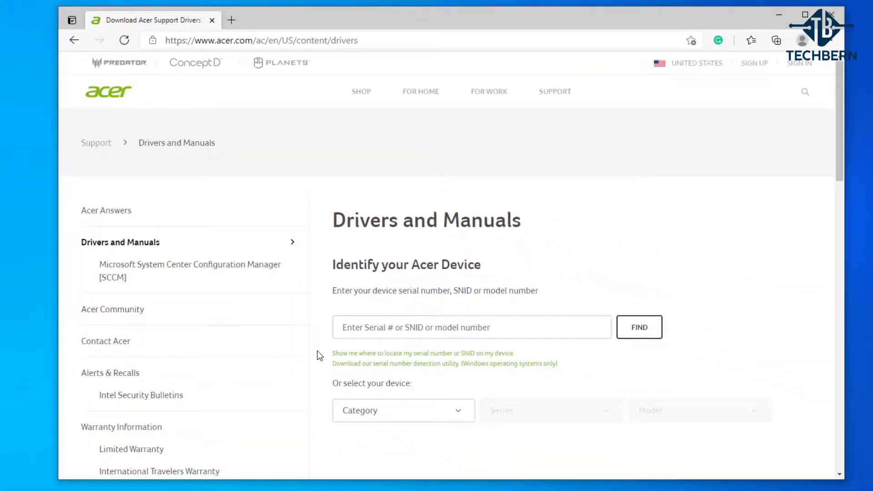
Reach the S1002 product support page and expand its Driver (4) download section.
scroll(down, 3)
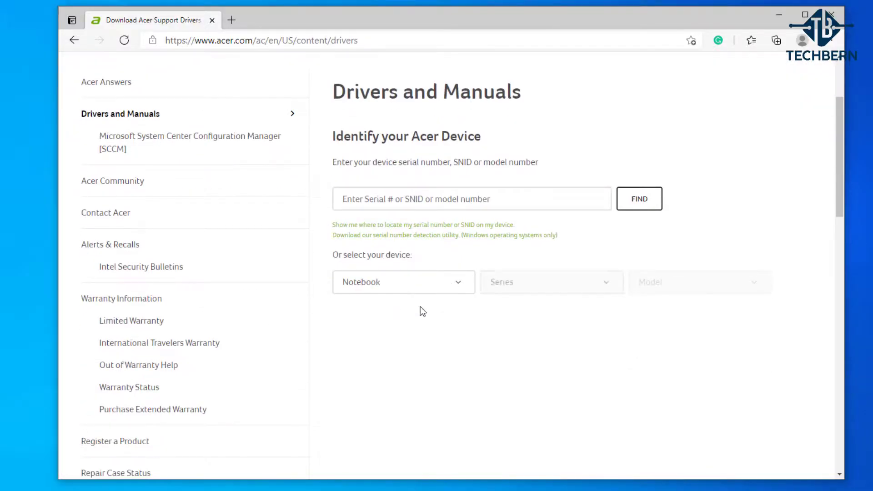
click(551, 282)
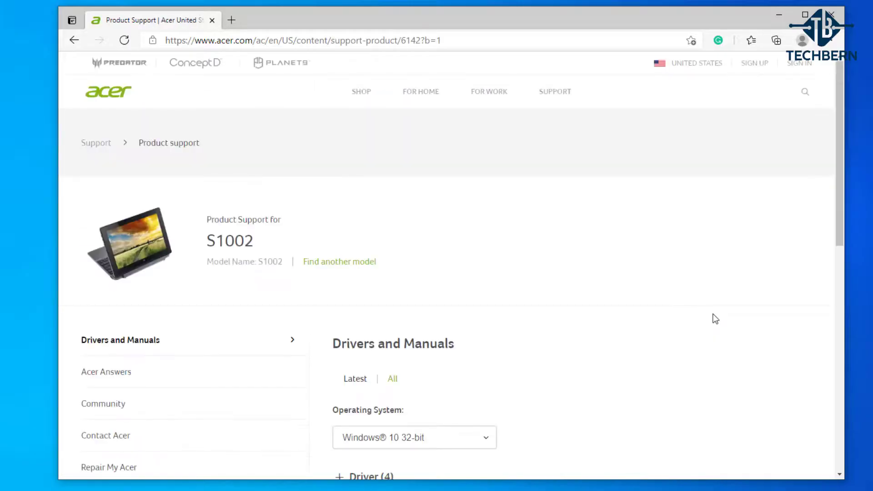
scroll(down, 3)
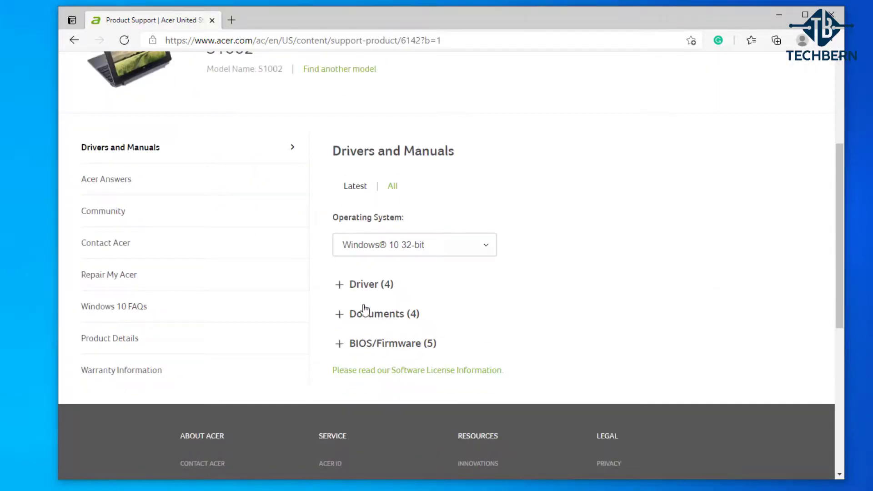
click(363, 284)
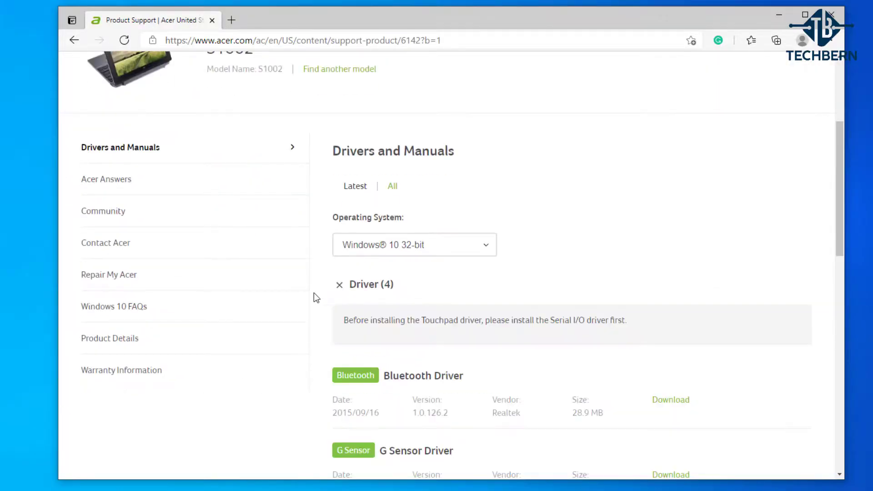
Reveal the Windows 10 32-bit driver list down to the Realtek Wireless LAN Driver.
scroll(down, 3)
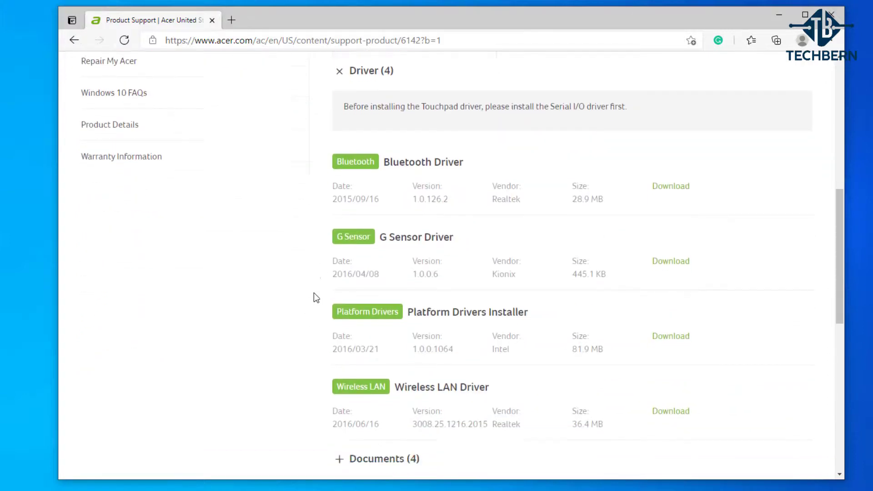
scroll(down, 3)
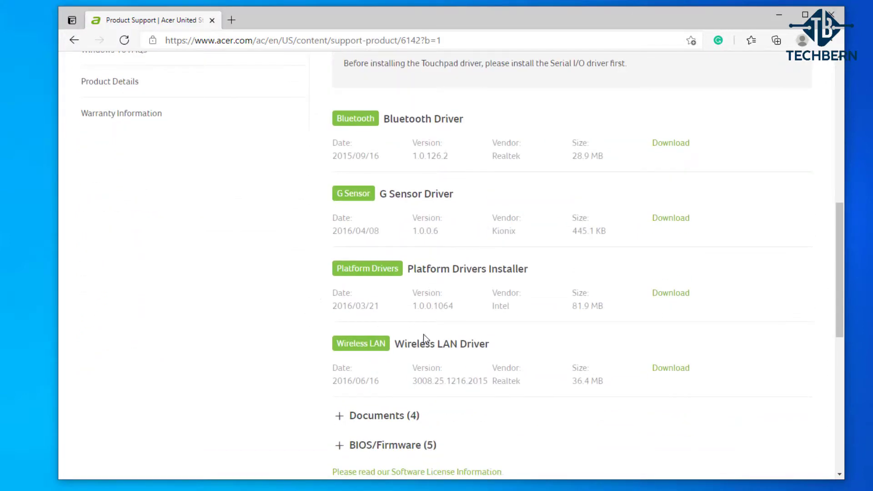
mouse_move(672, 375)
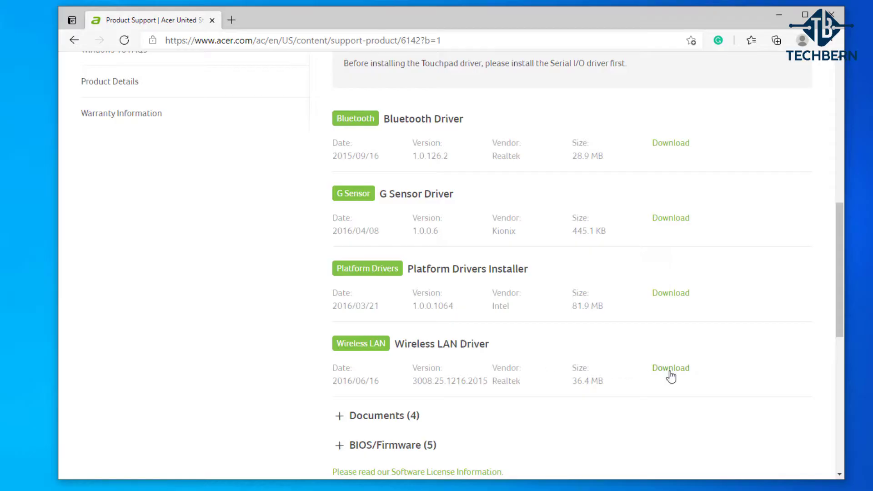
mouse_move(670, 368)
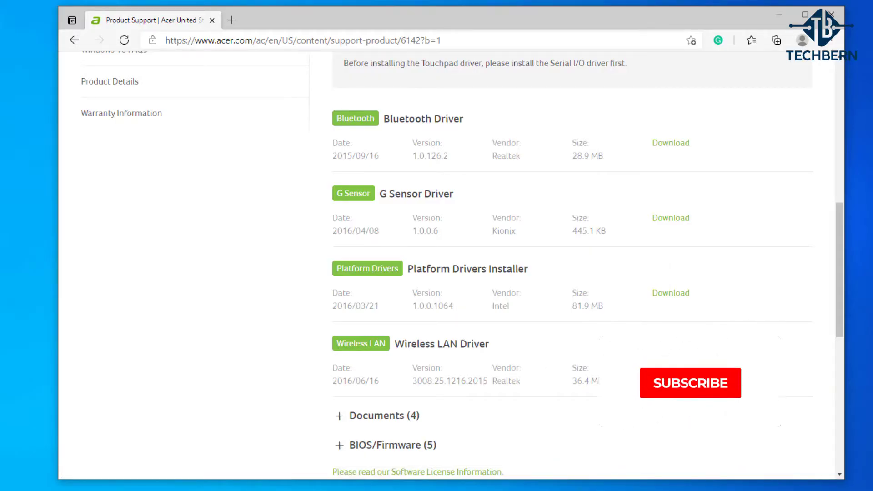
click(691, 383)
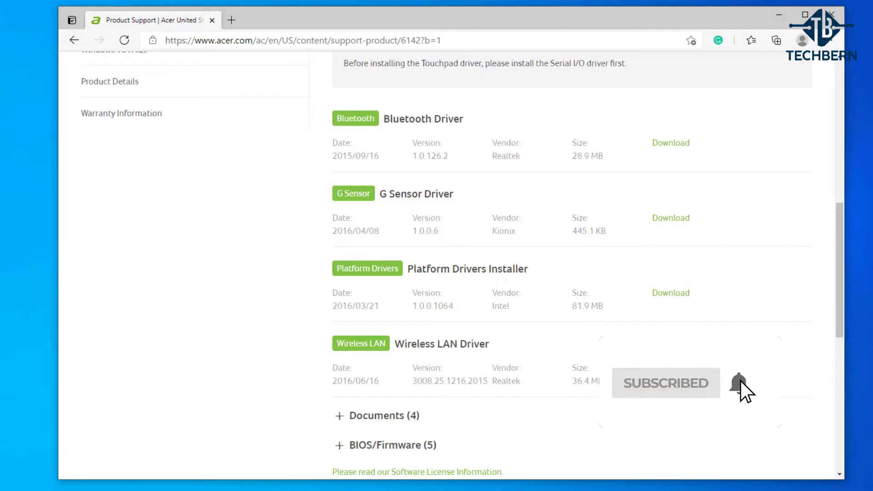